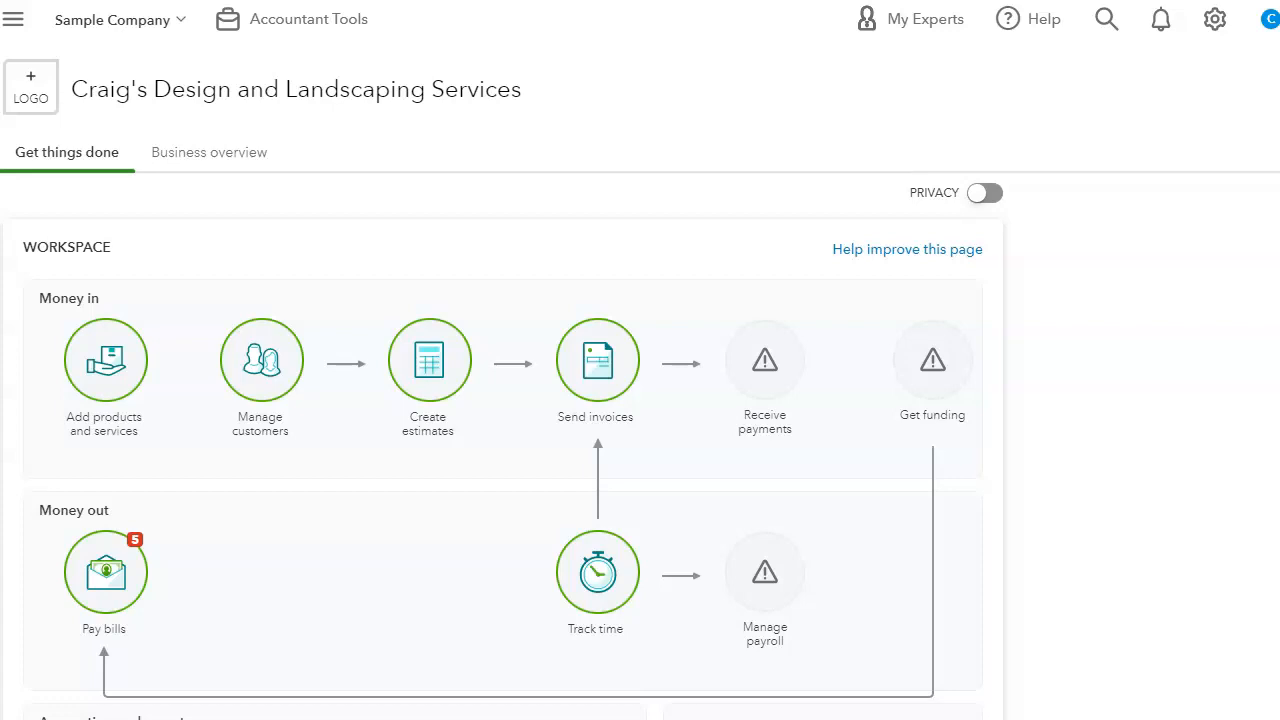
mouse_move(1134, 393)
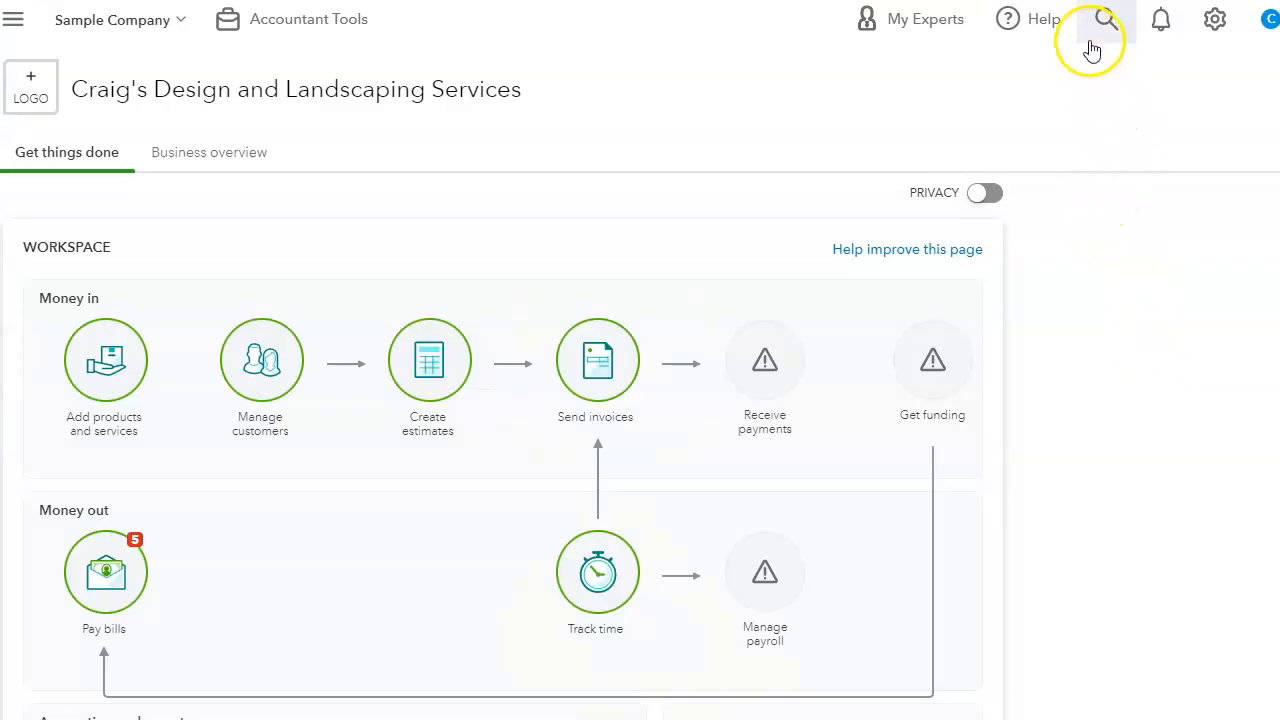
Show the quick search panel with its recent transactions list.
click(1104, 19)
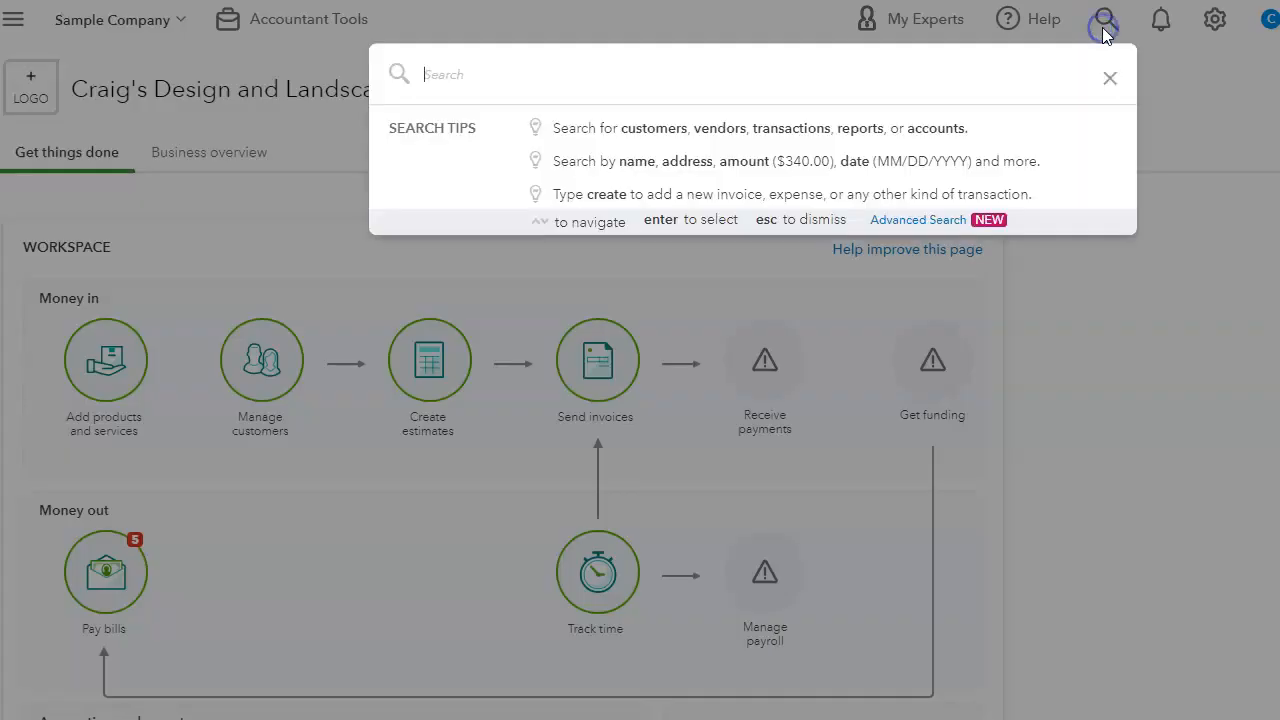
click(700, 74)
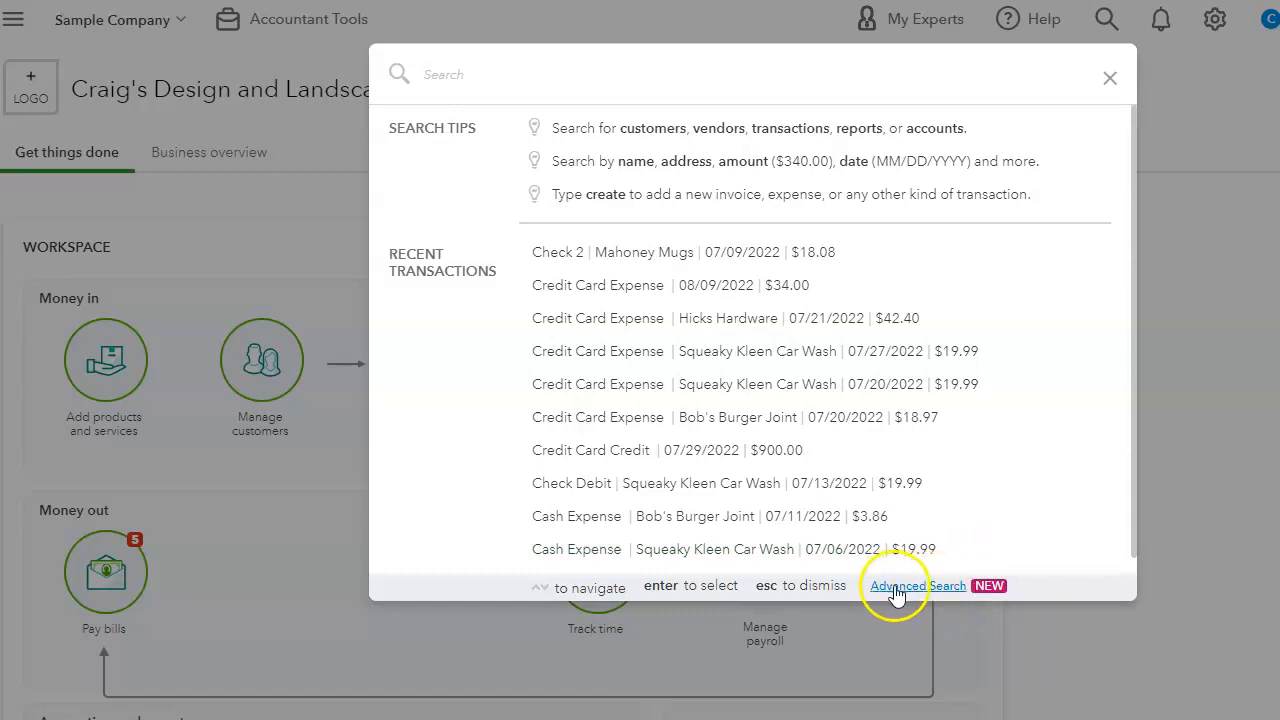
mouse_move(932, 595)
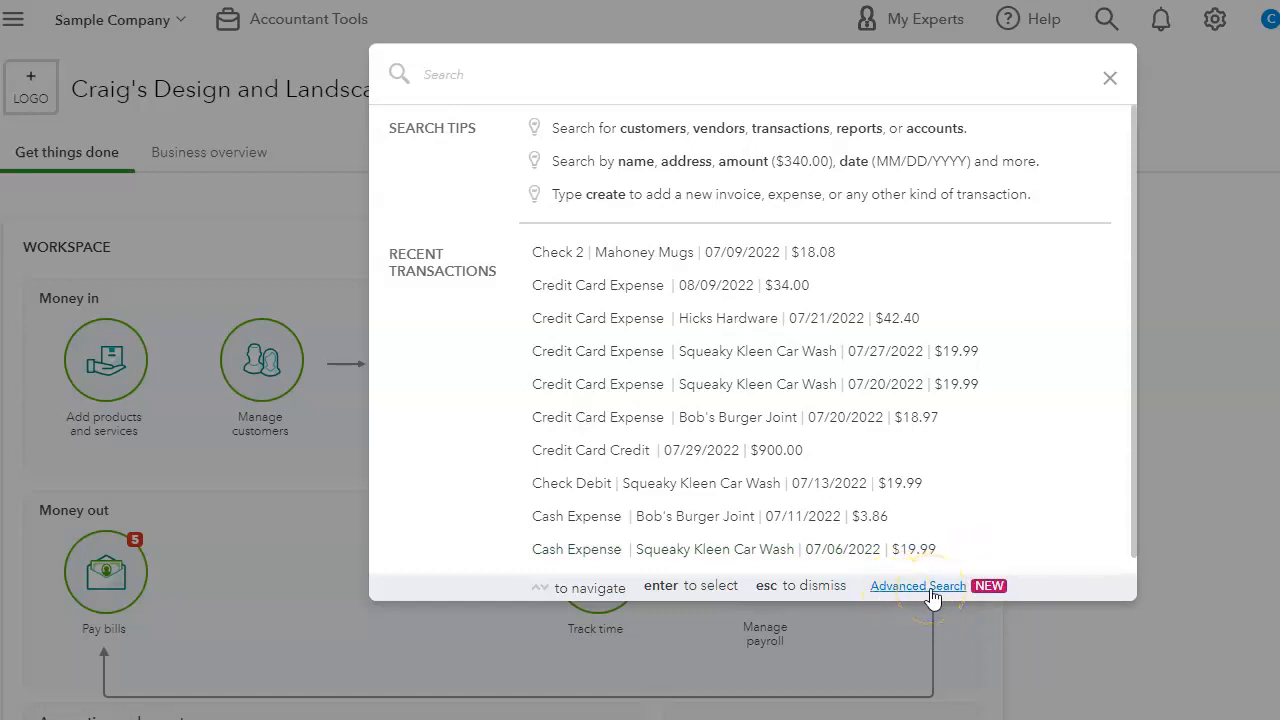
Go to the Advanced Search page and select its empty keyword field.
click(918, 585)
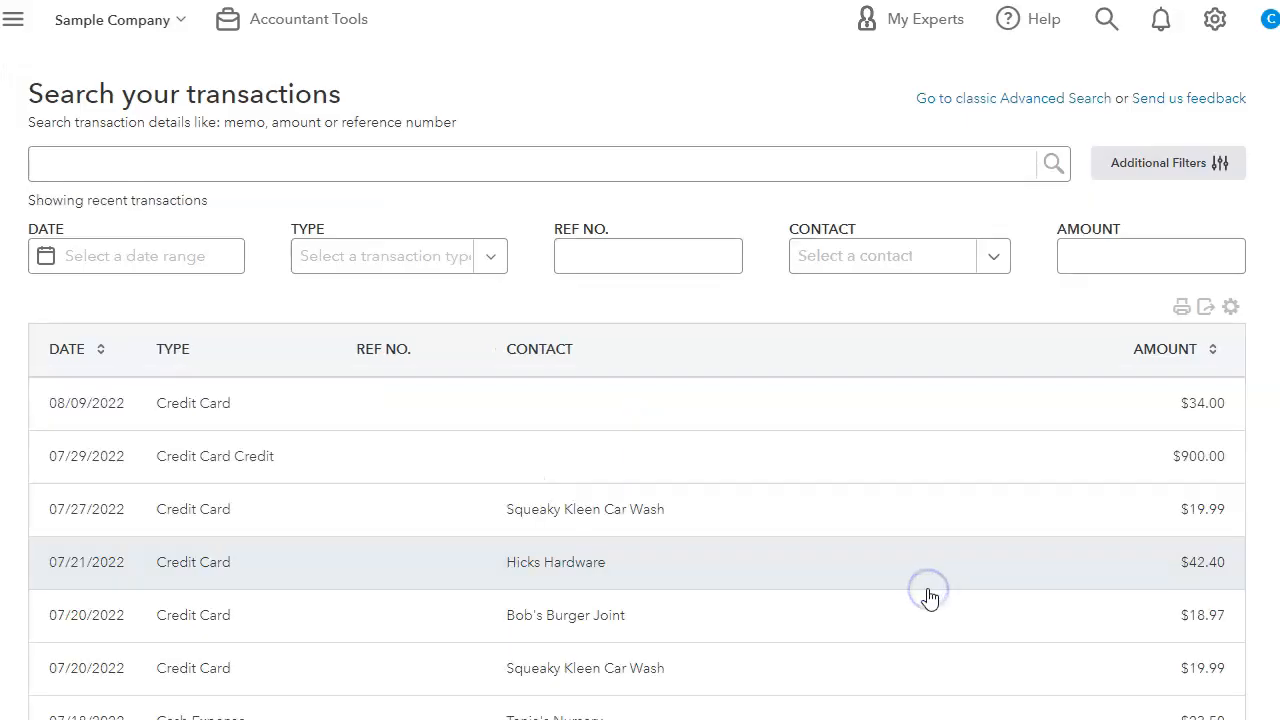
mouse_move(945, 571)
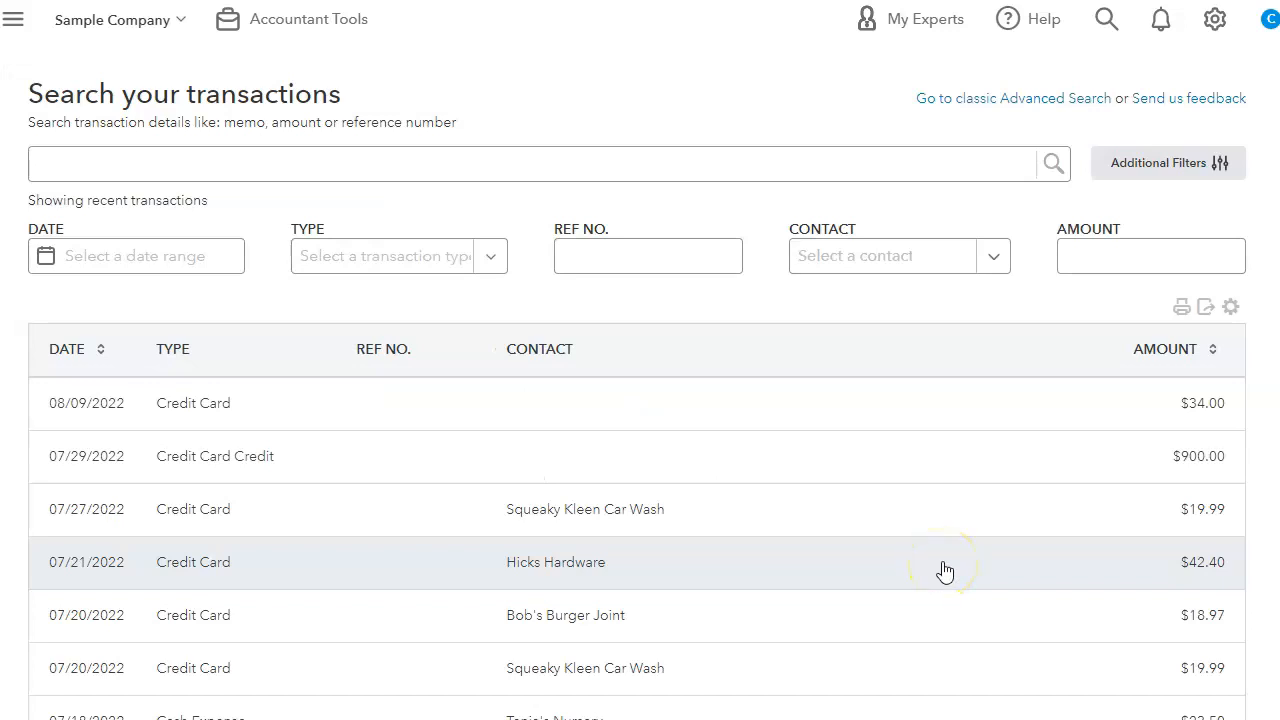
mouse_move(942, 505)
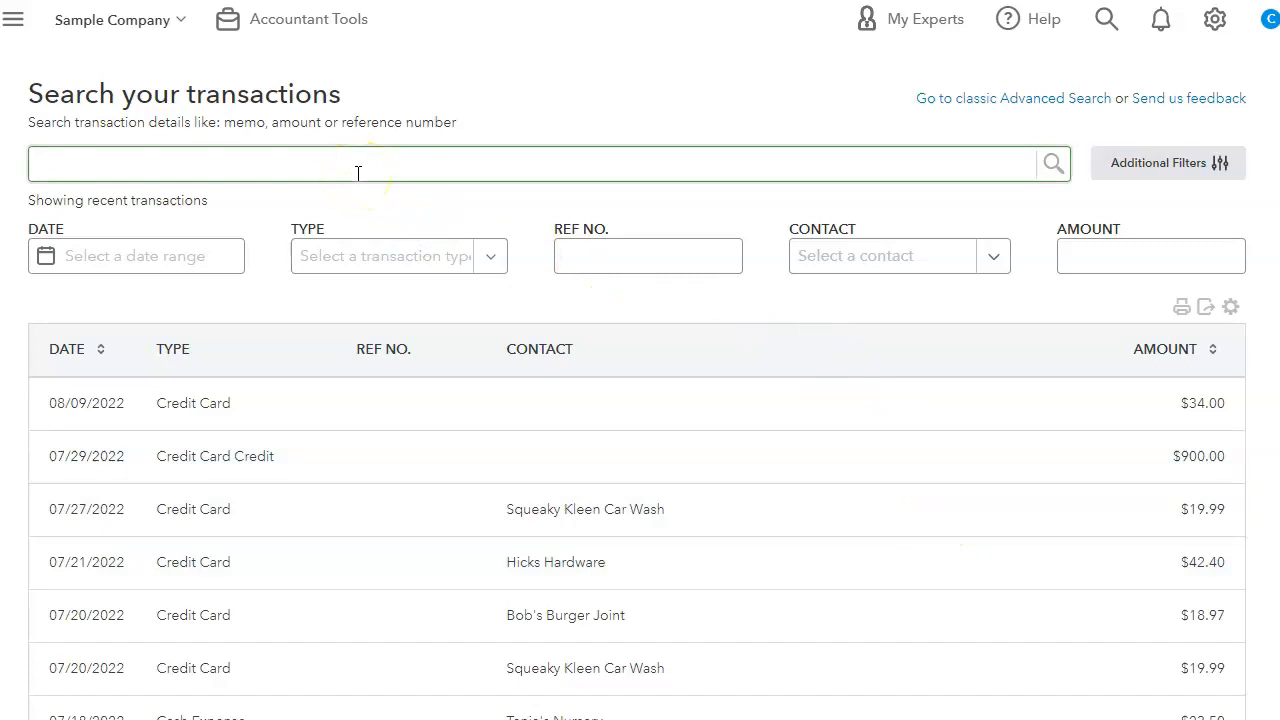
click(1011, 98)
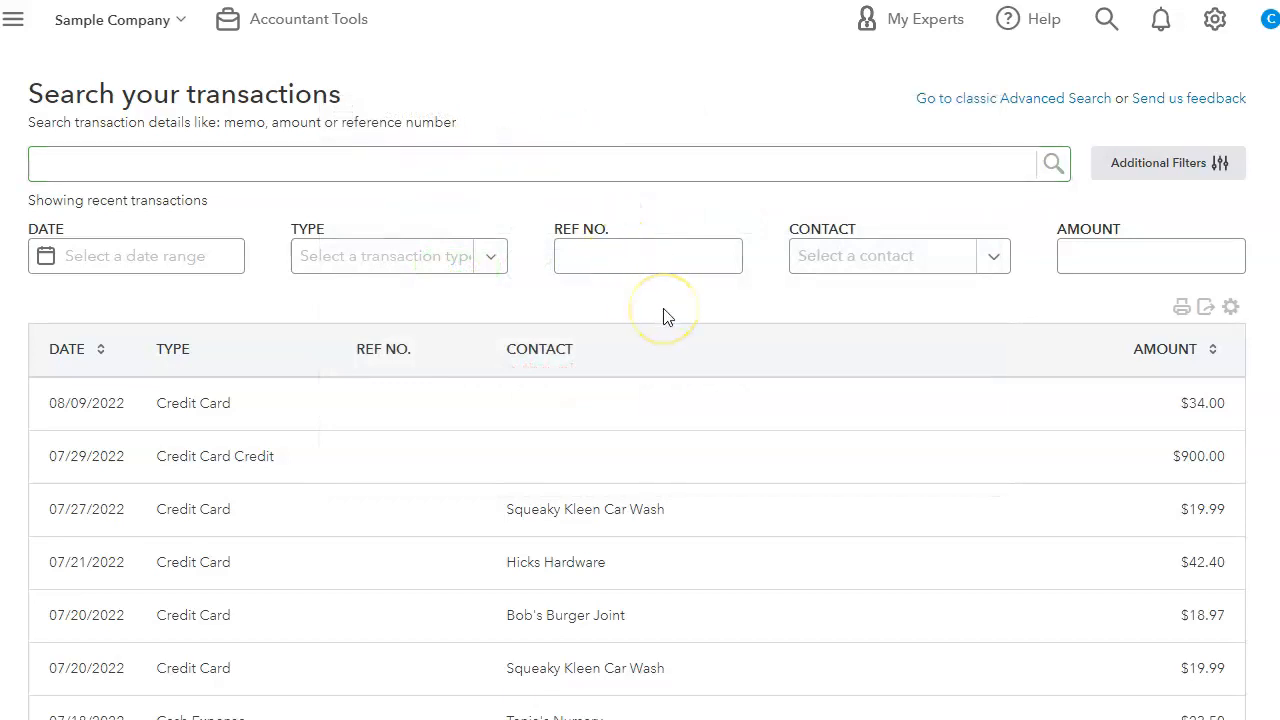
mouse_move(668, 317)
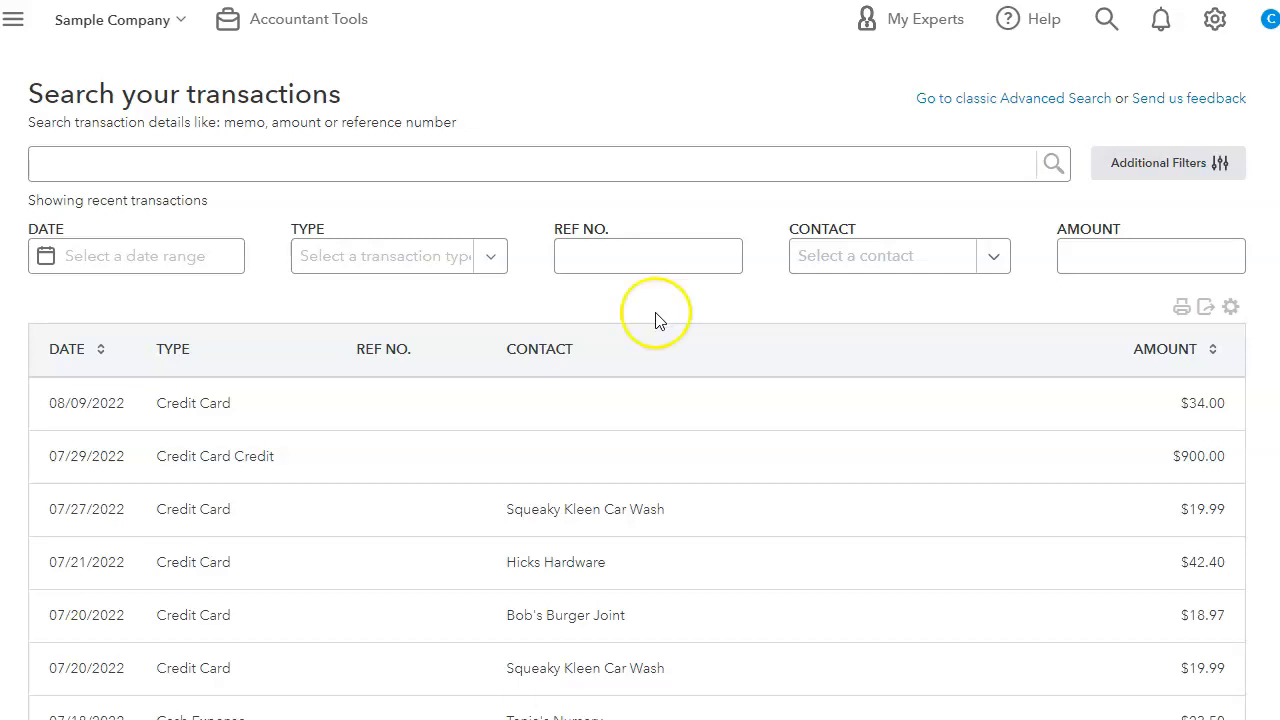
mouse_move(185, 308)
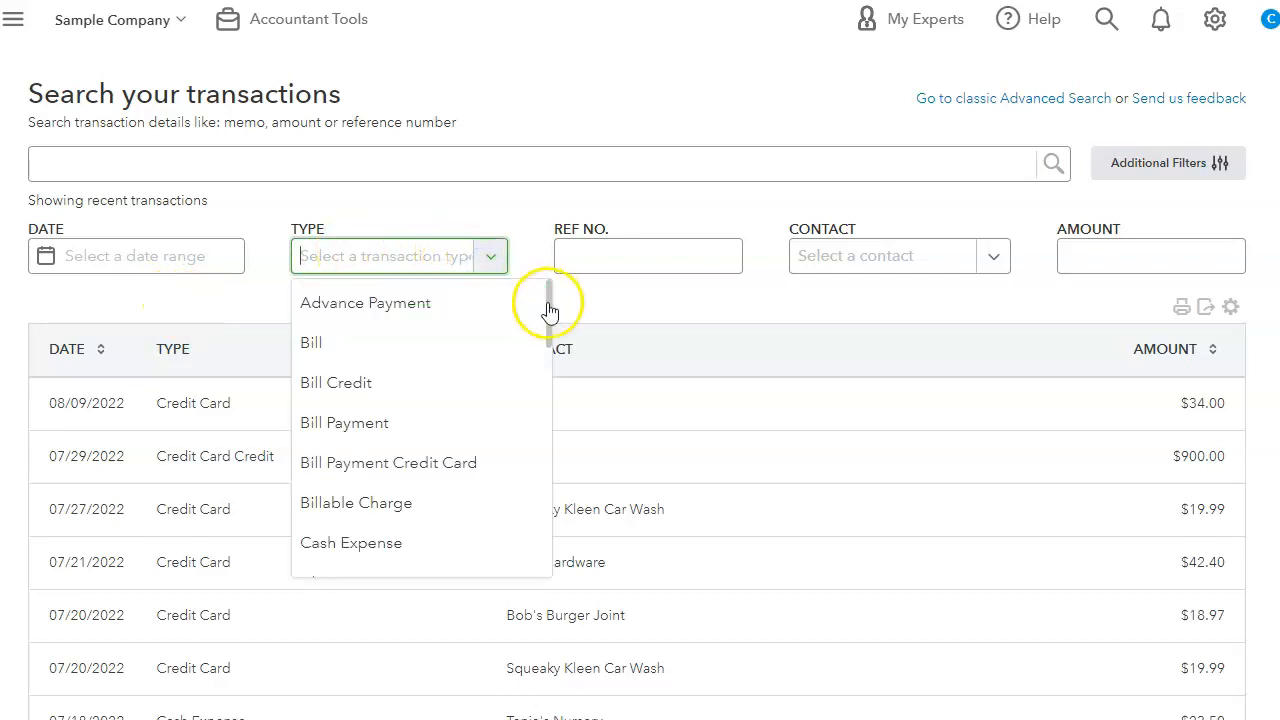
scroll(down, 3)
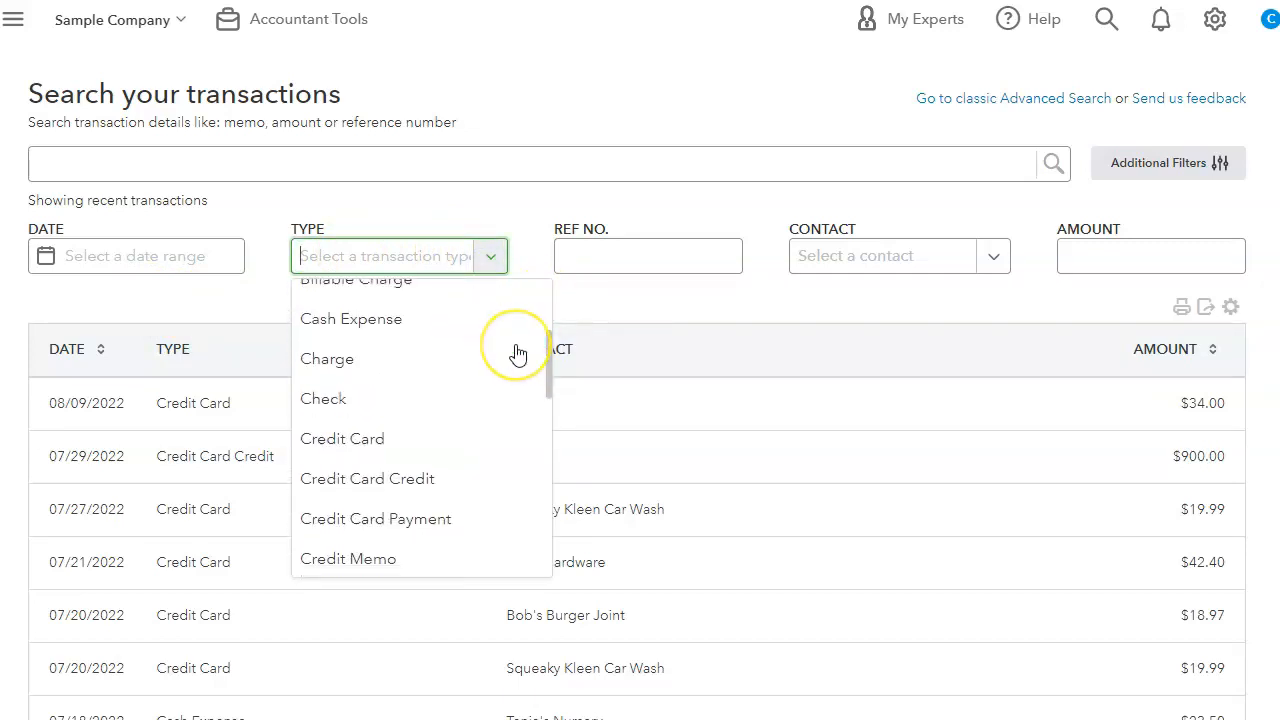
scroll(down, 3)
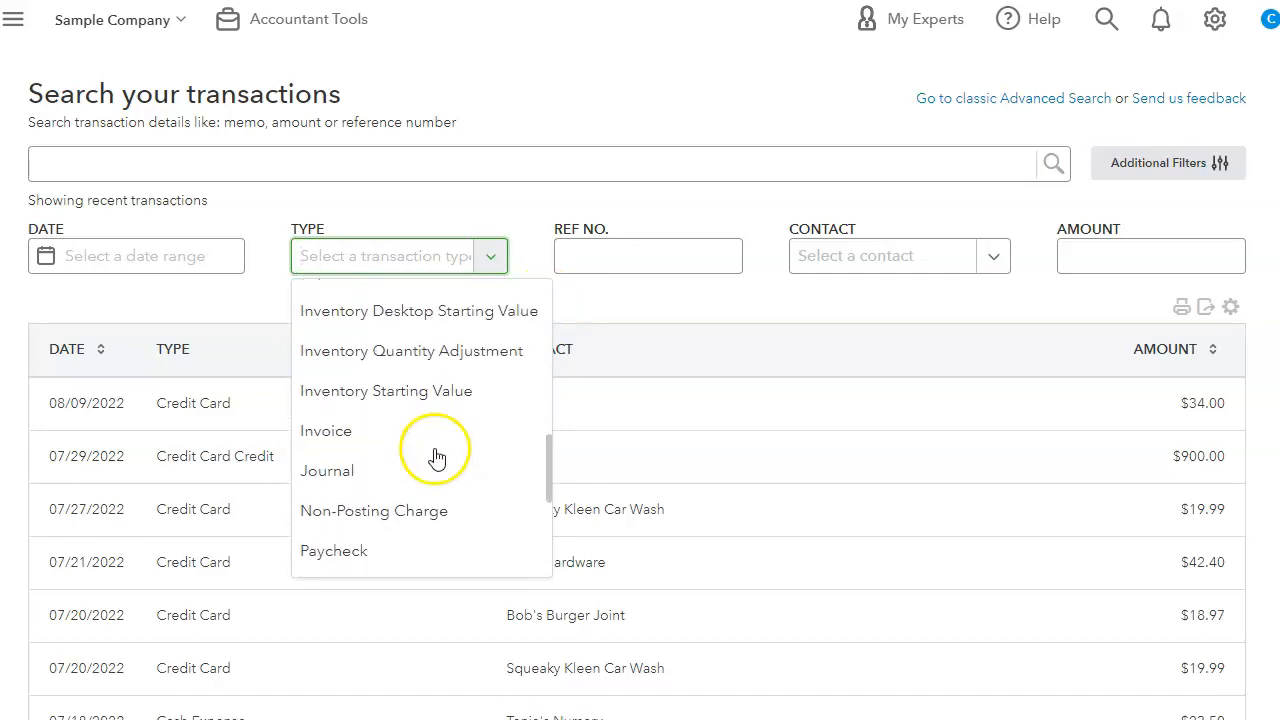
scroll(down, 3)
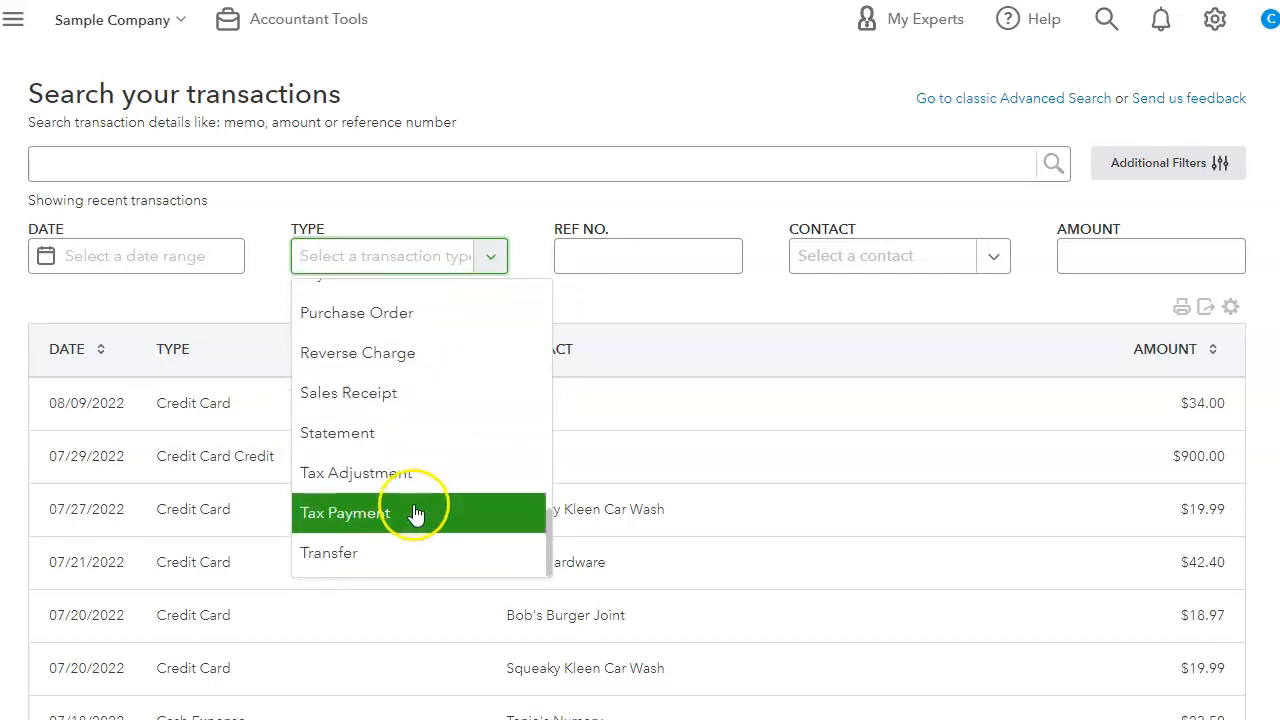
mouse_move(417, 392)
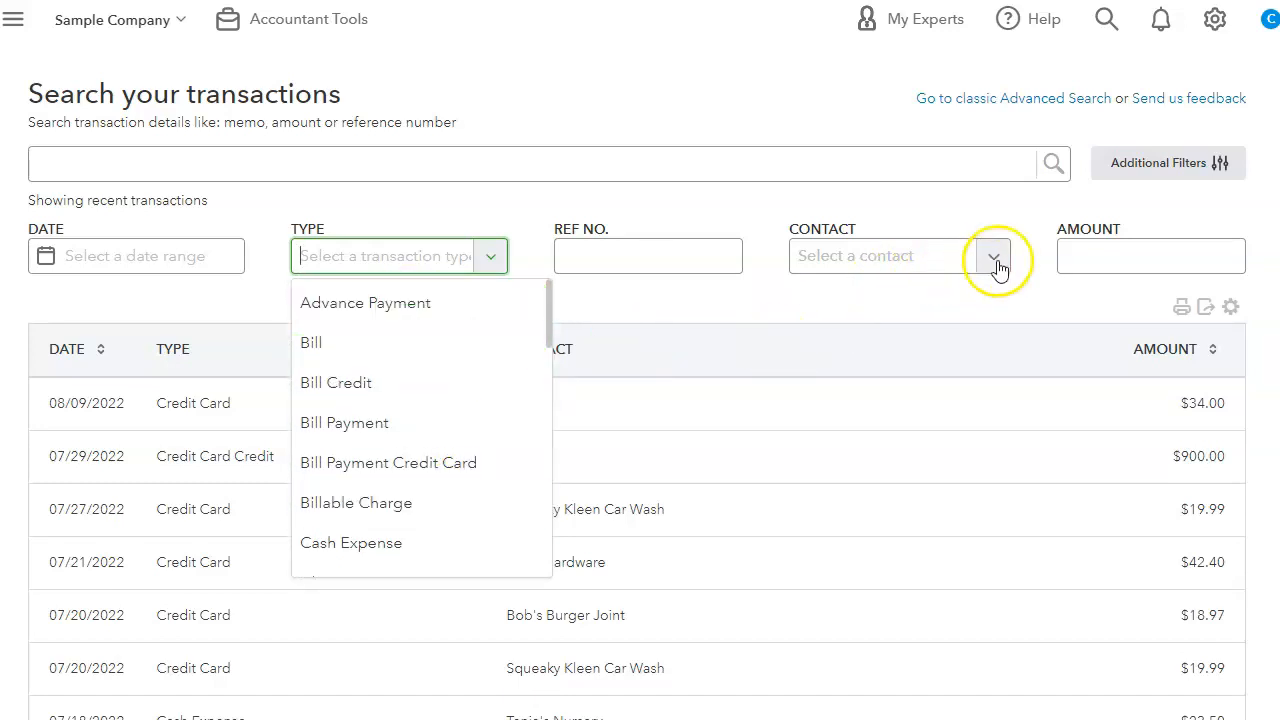
Try Cool Cars and Fidelity as contact filters, then scroll the contact list toward Cal Telephone.
click(993, 255)
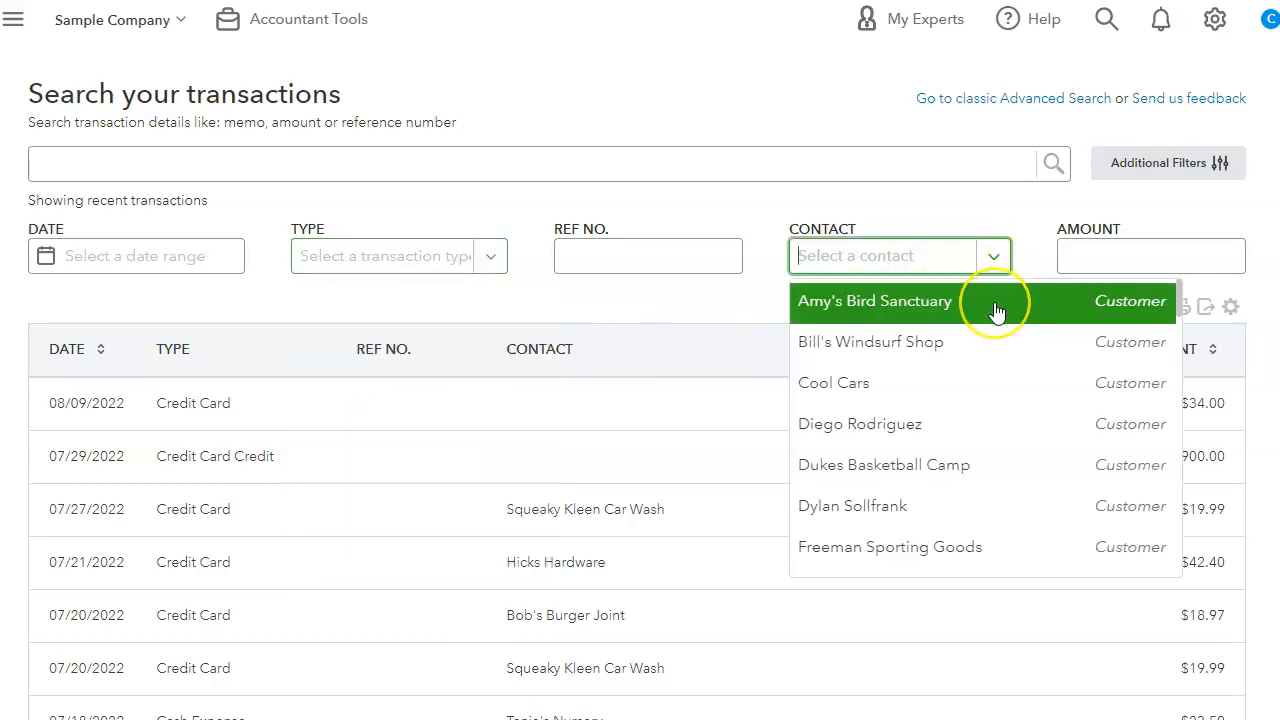
mouse_move(910, 383)
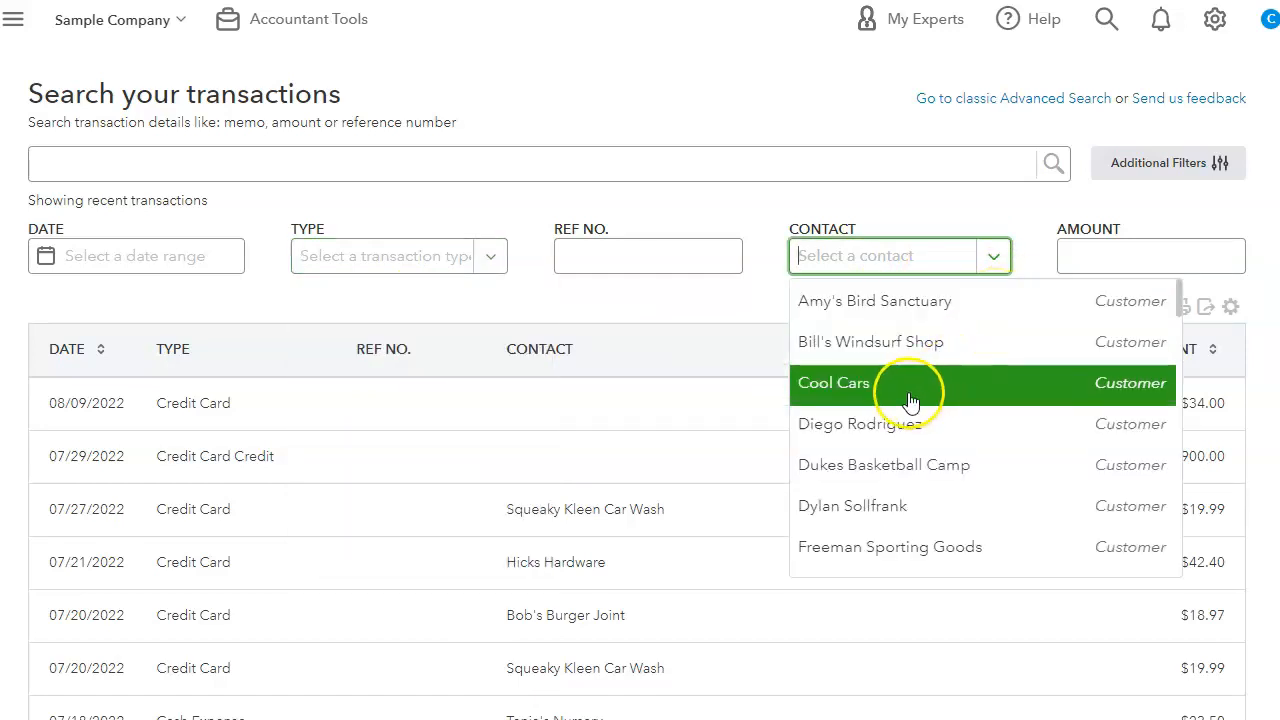
click(833, 383)
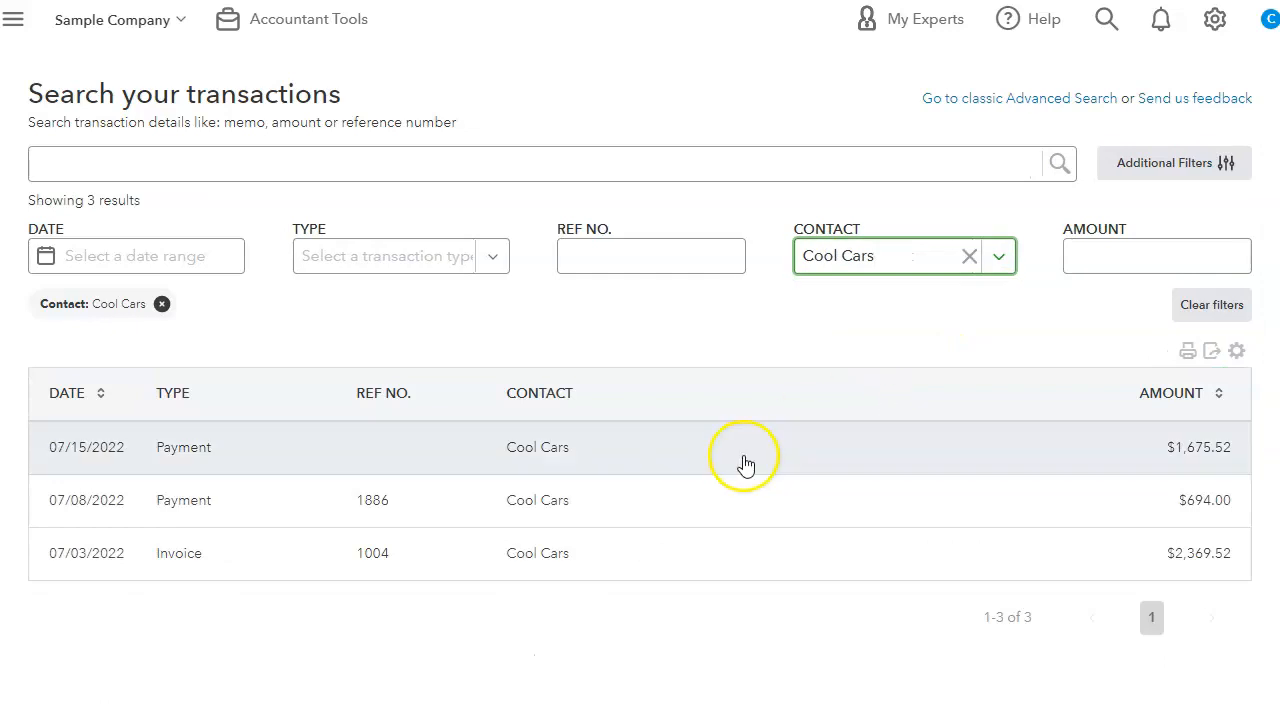
mouse_move(865, 535)
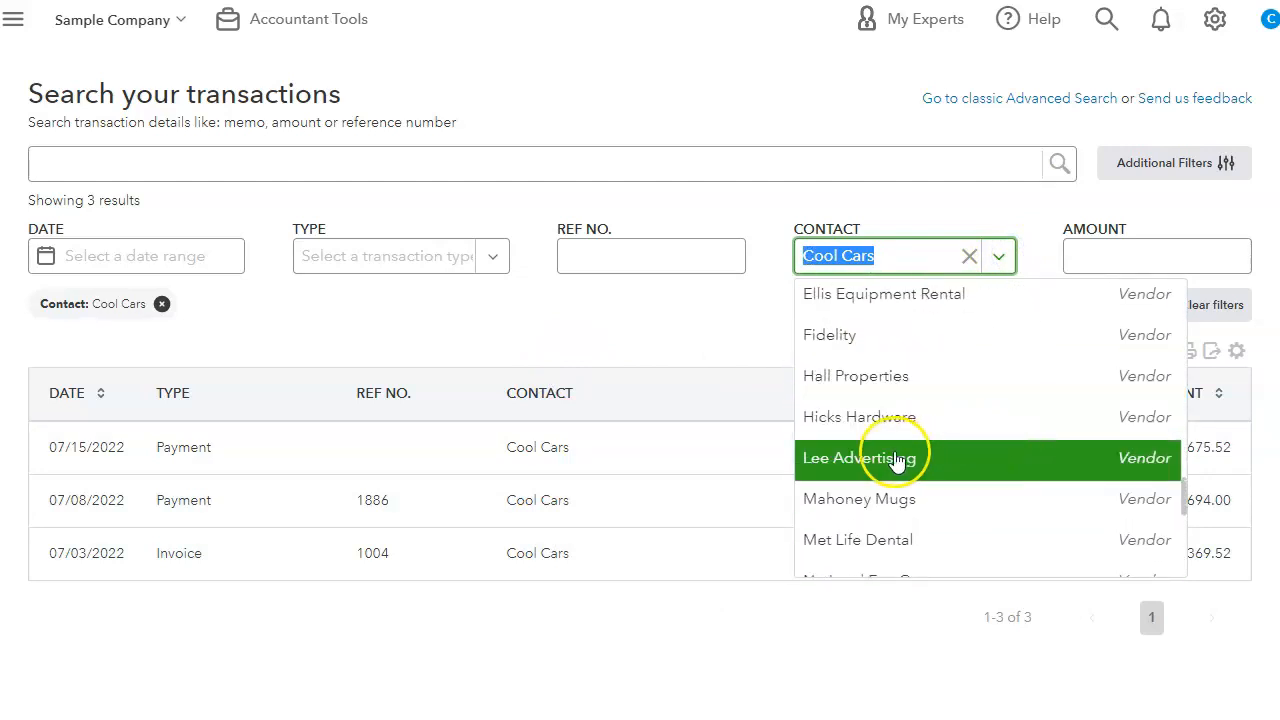
click(829, 334)
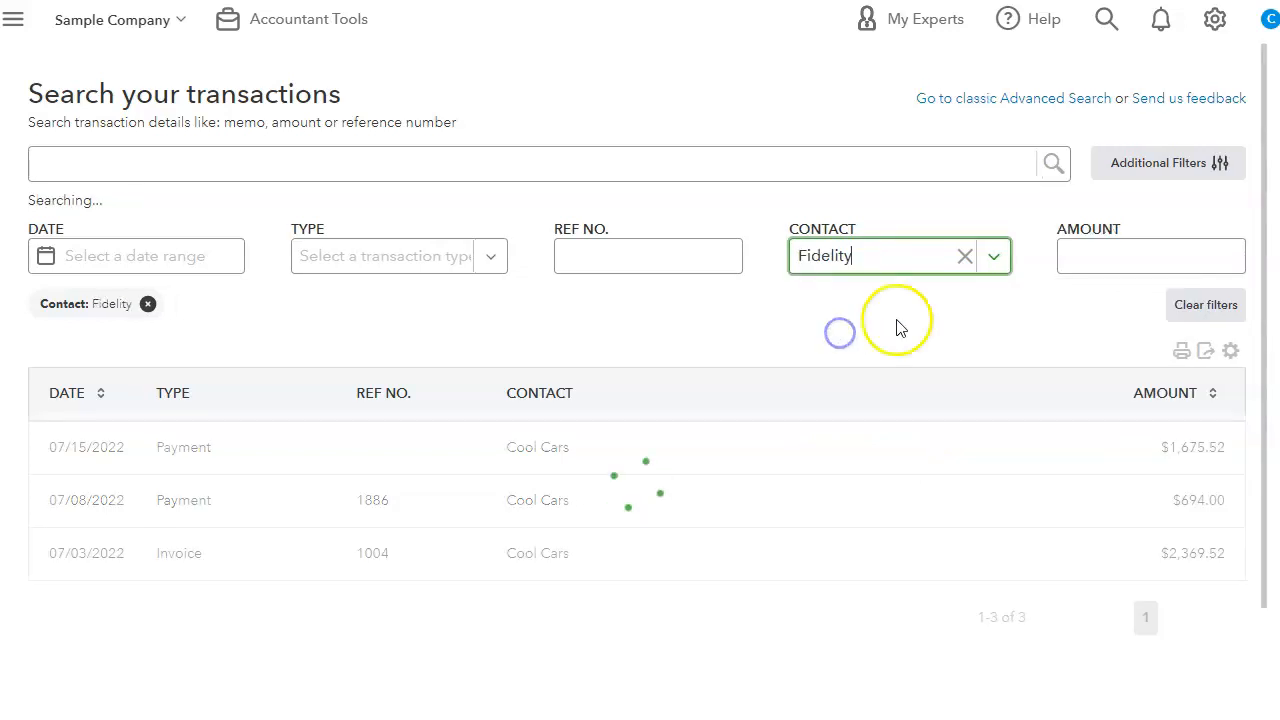
click(964, 256)
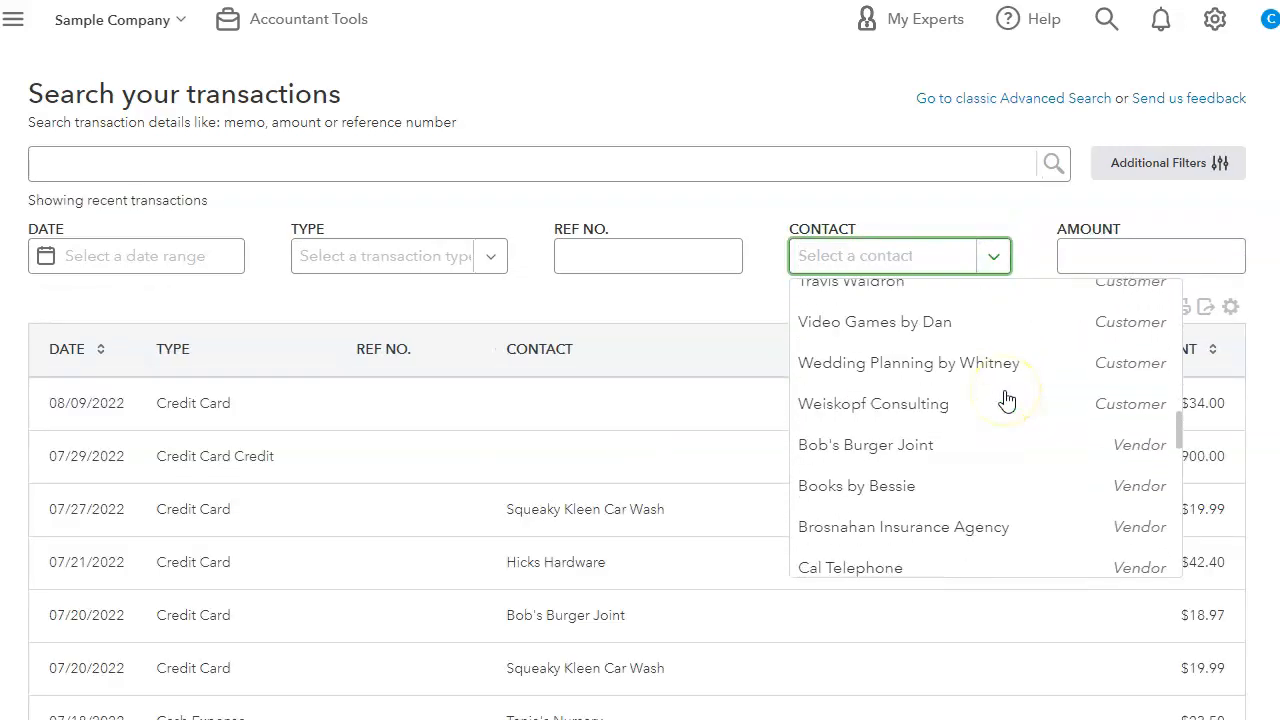
scroll(down, 3)
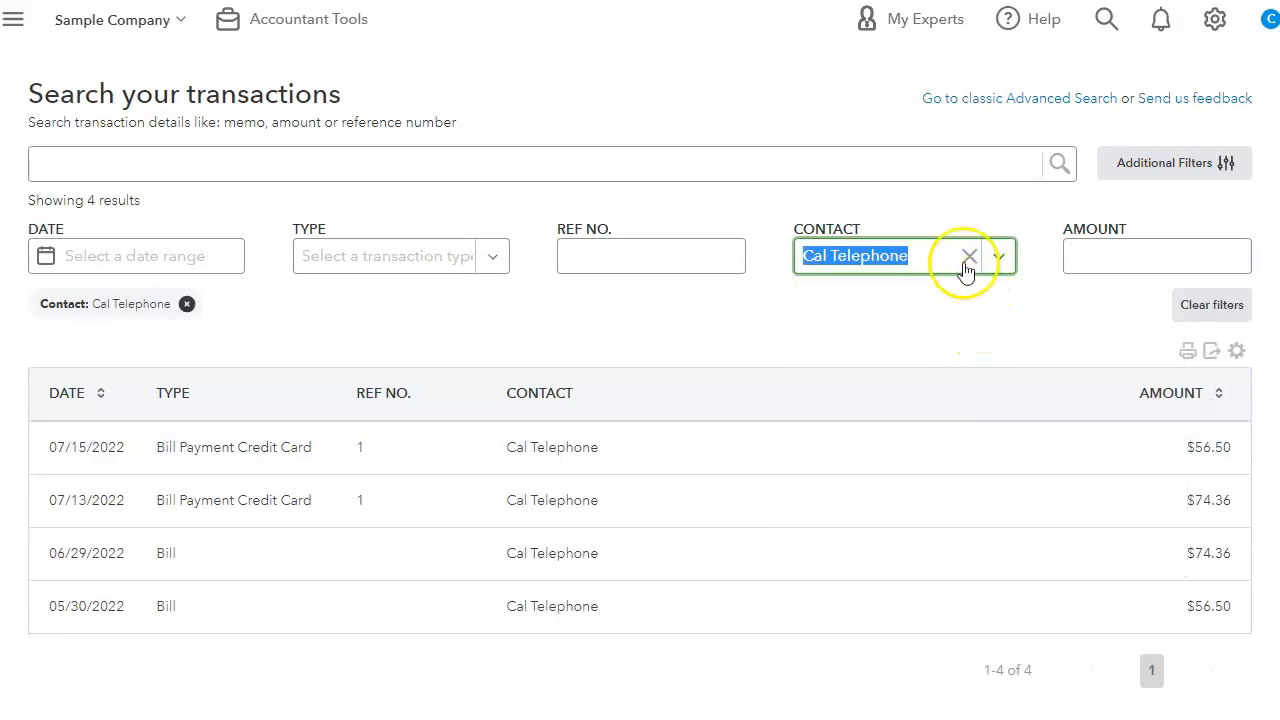
mouse_move(793, 605)
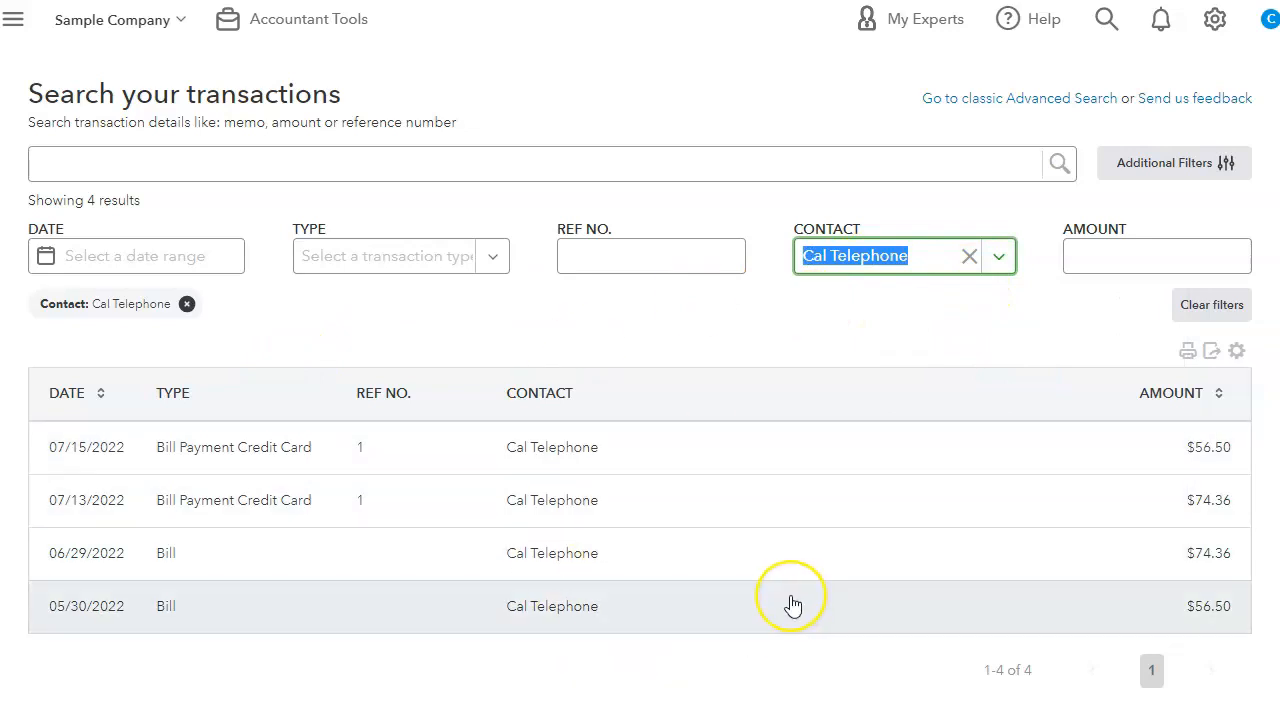
mouse_move(940, 380)
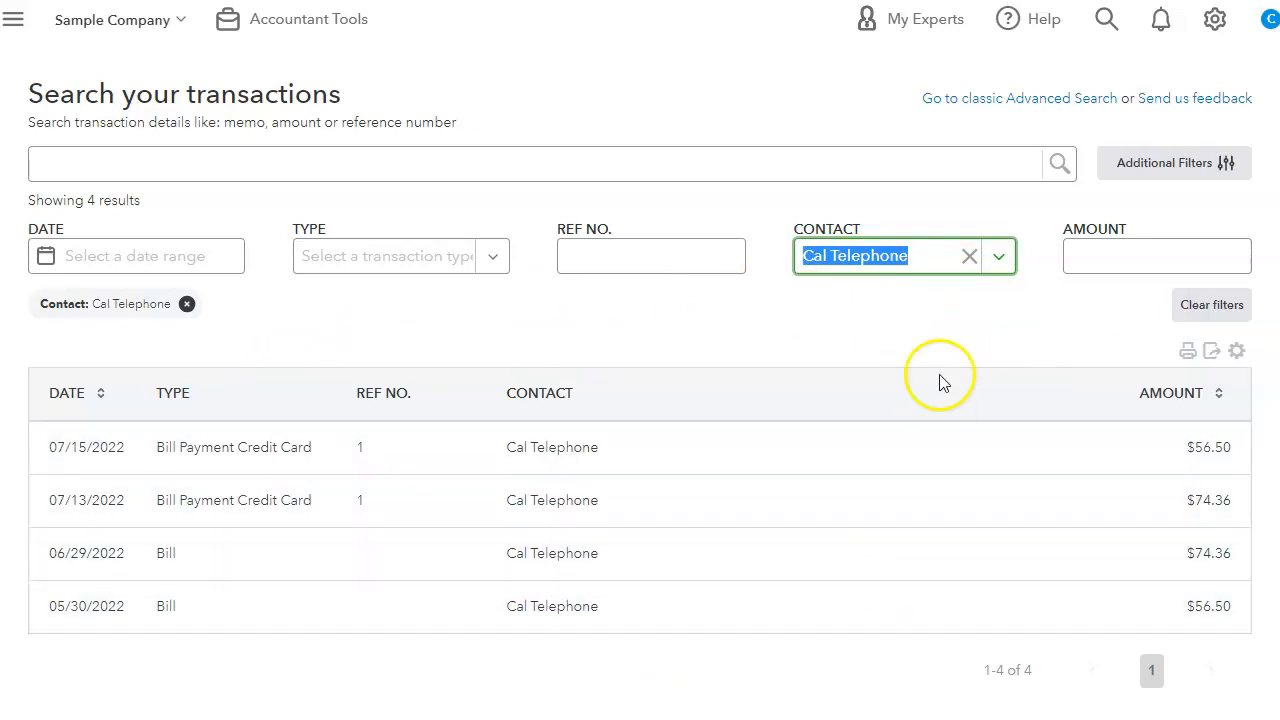
mouse_move(1055, 305)
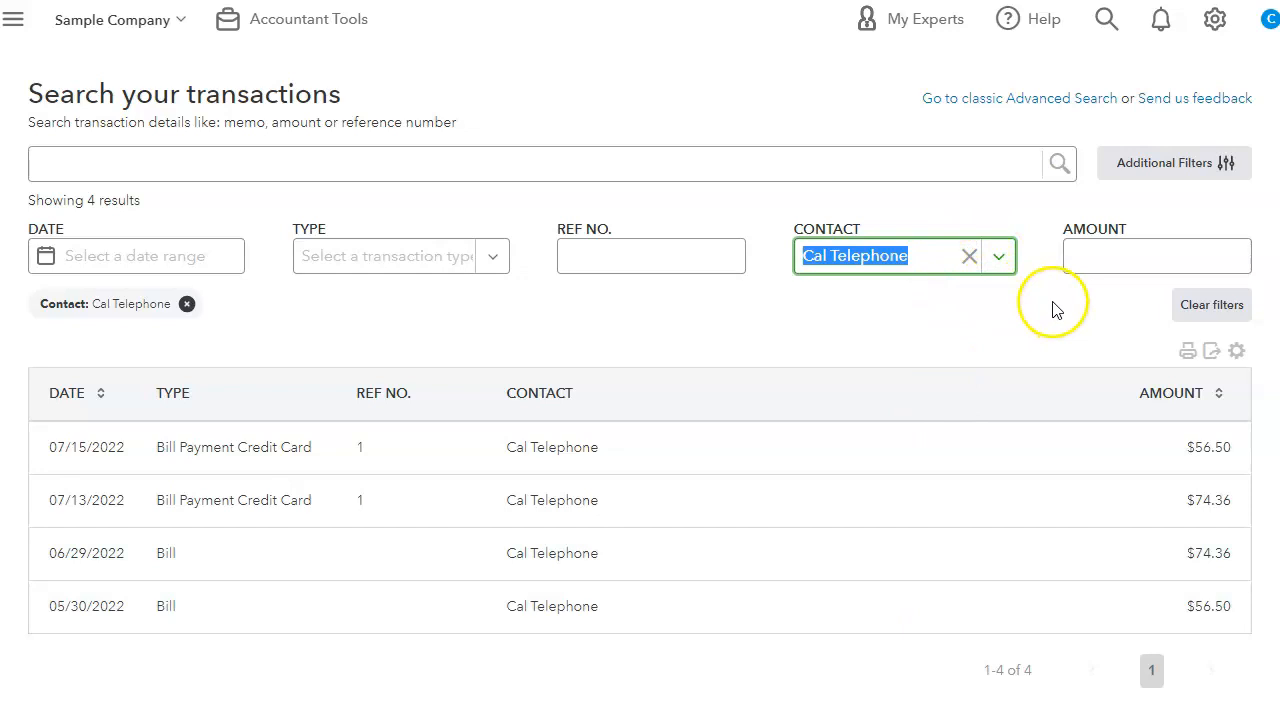
Filter by amount 74.36, then clear the amount and Cal Telephone contact filters.
click(1156, 255)
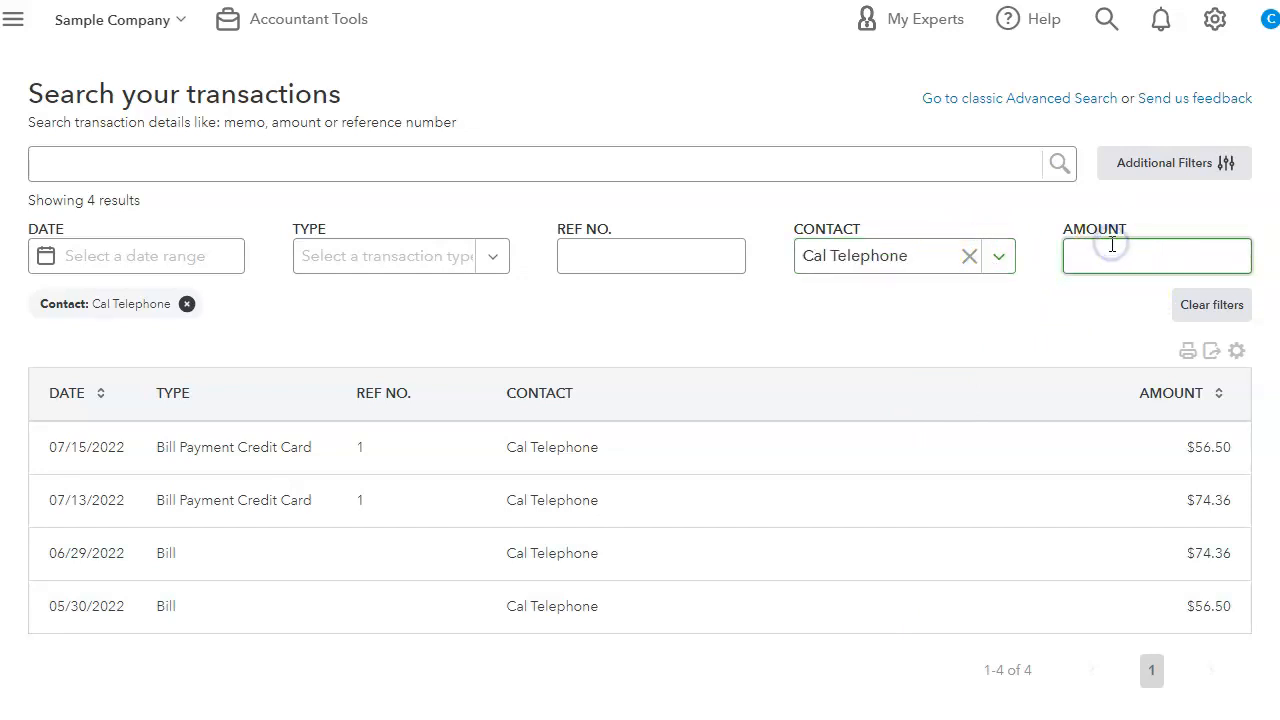
text(74.36)
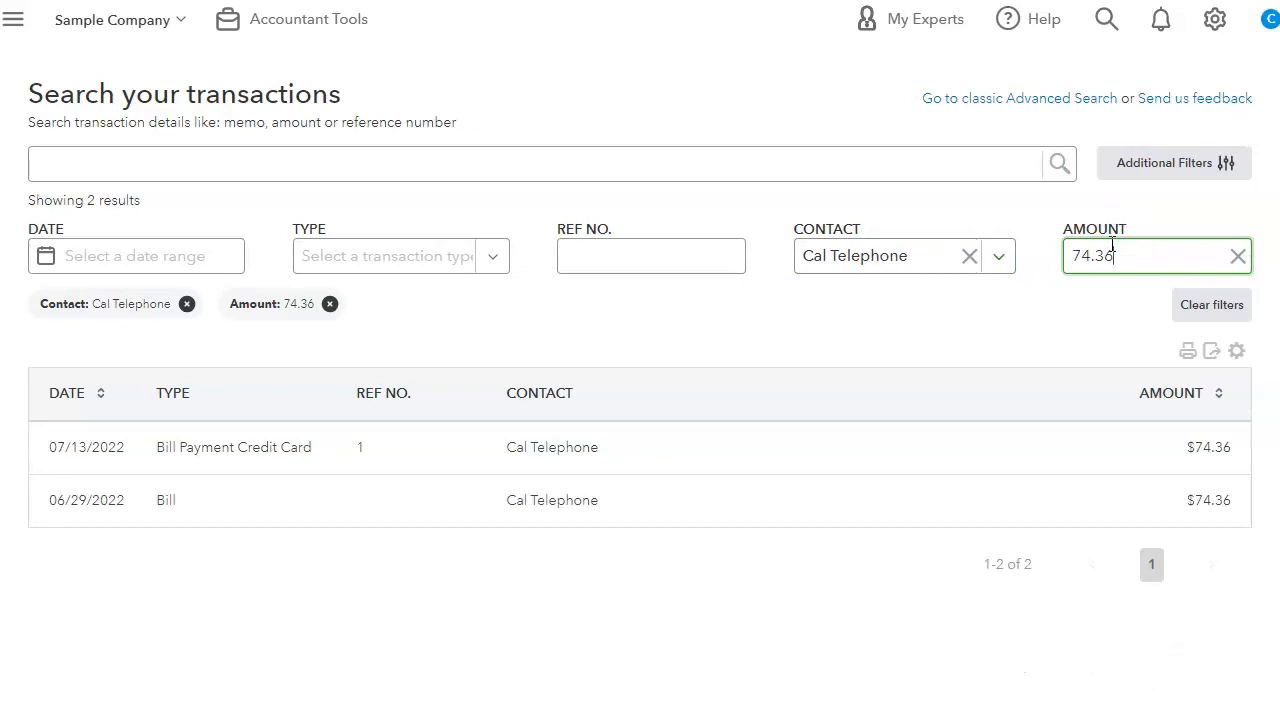
mouse_move(988, 499)
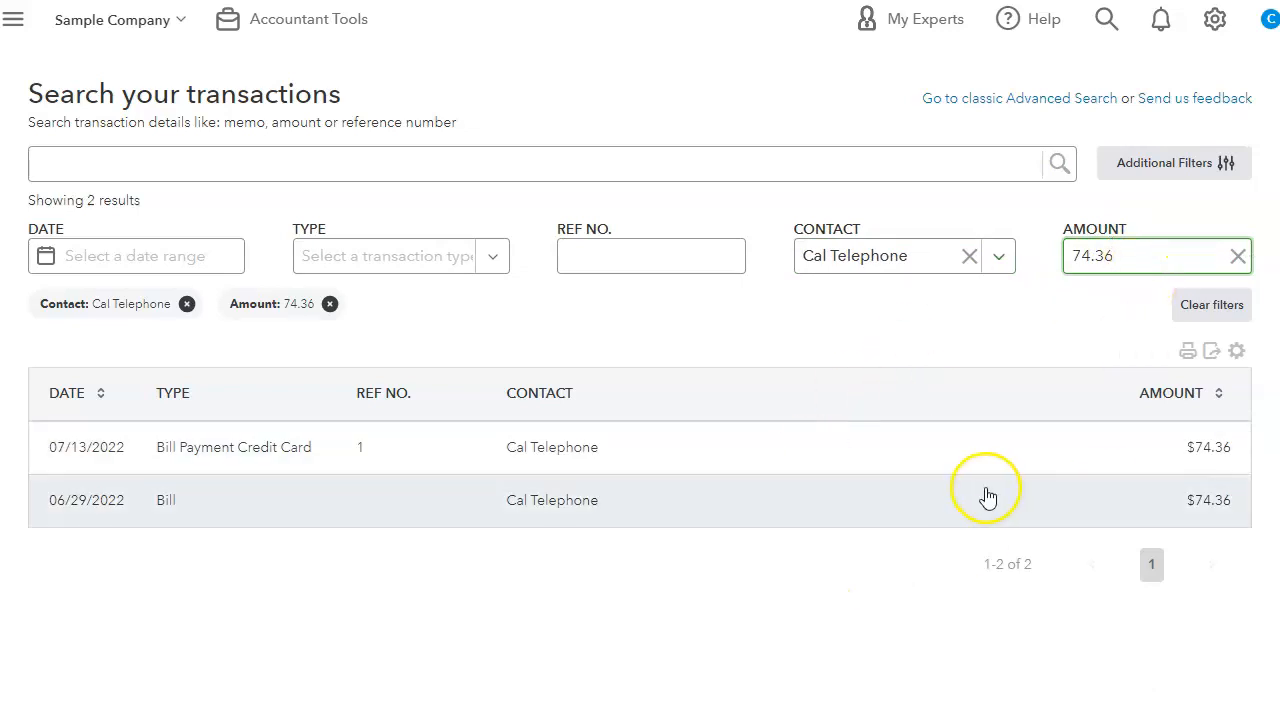
mouse_move(225, 648)
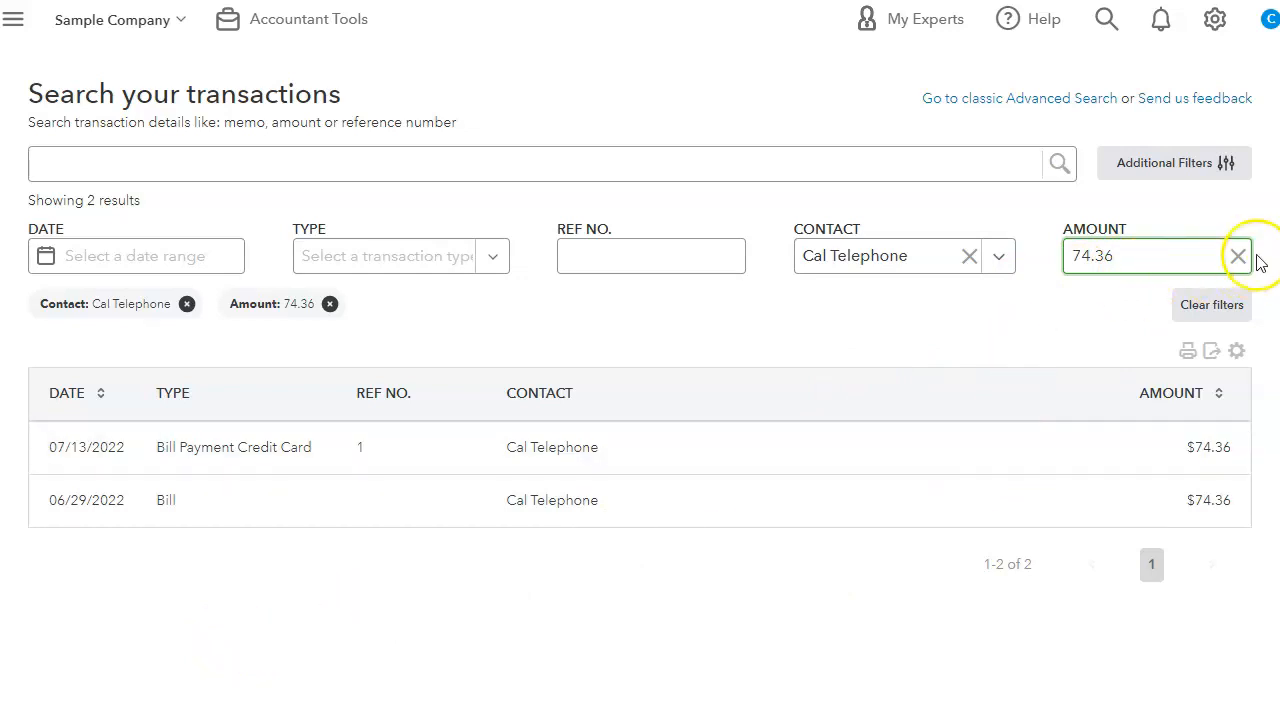
click(1238, 256)
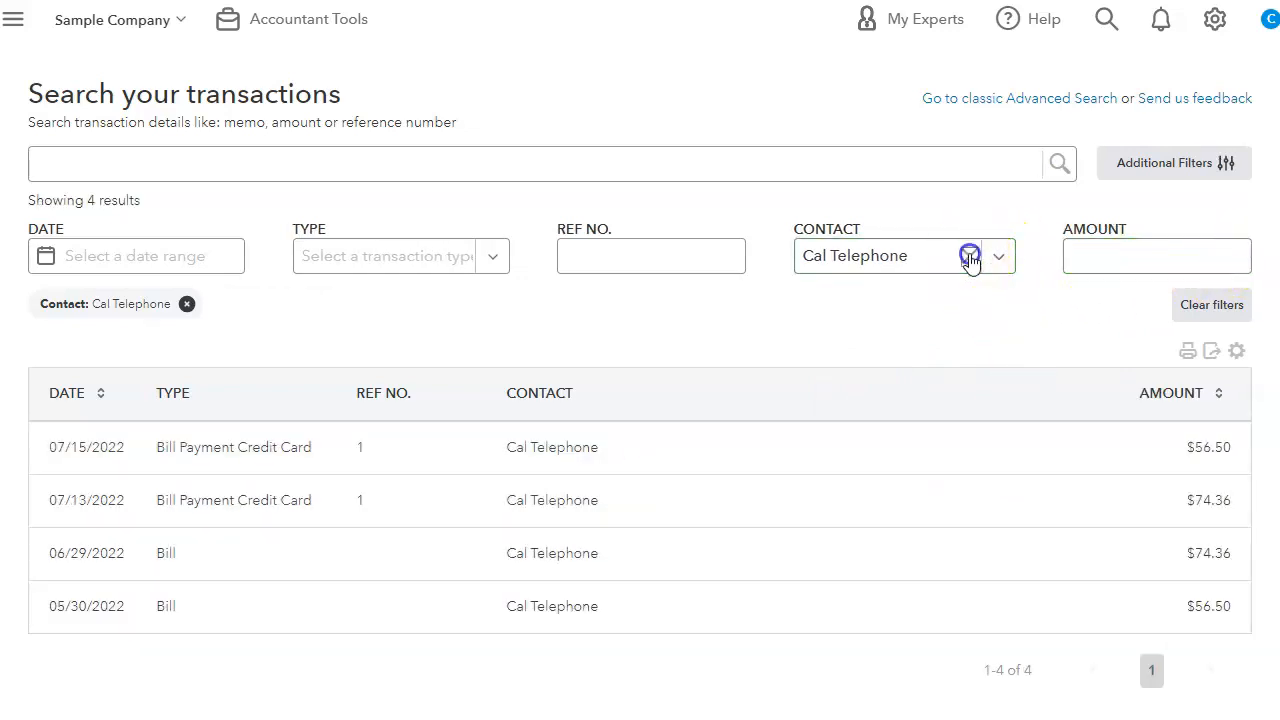
click(186, 303)
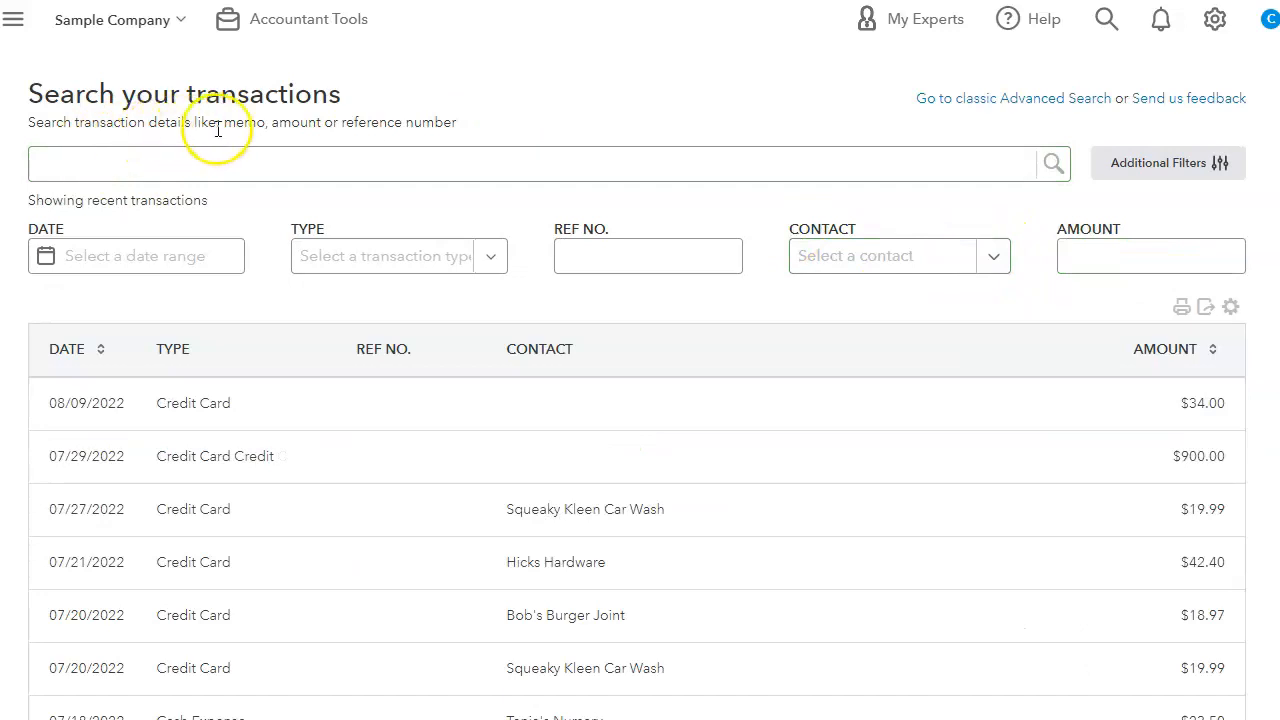
mouse_move(380, 145)
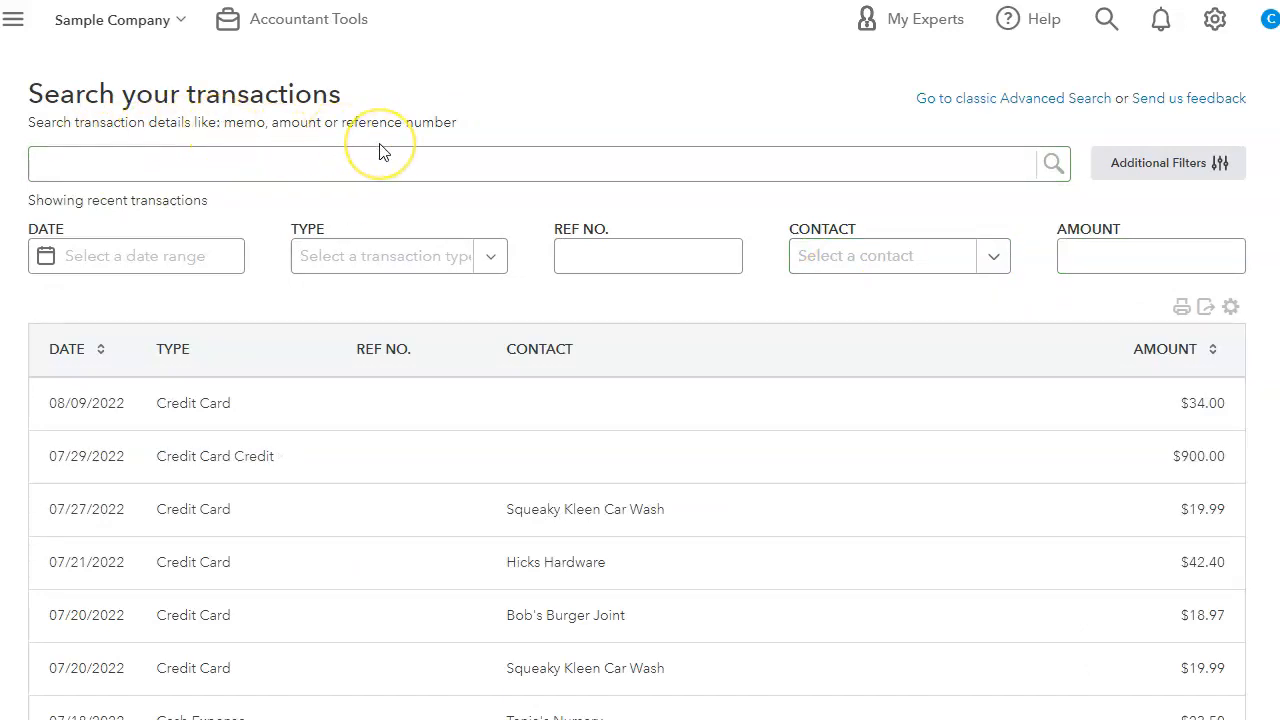
Enter the keyword 'Coffee' in the Search transaction details box.
click(333, 163)
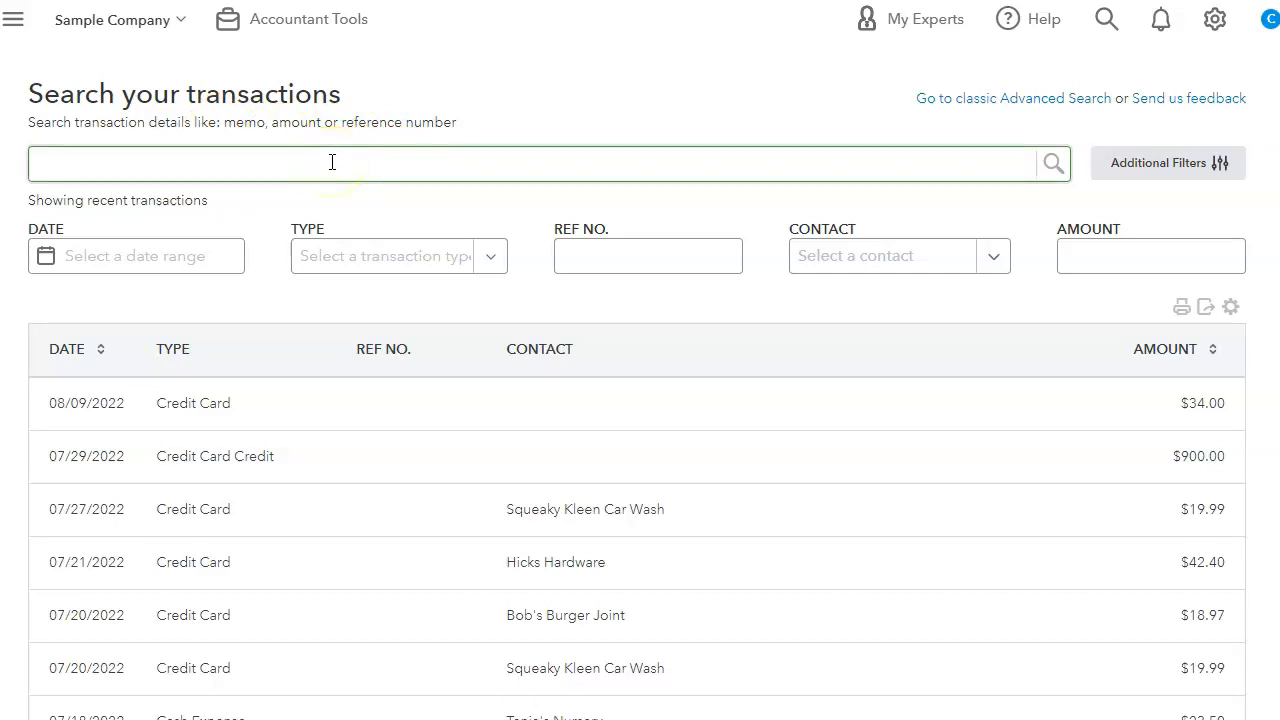
click(330, 163)
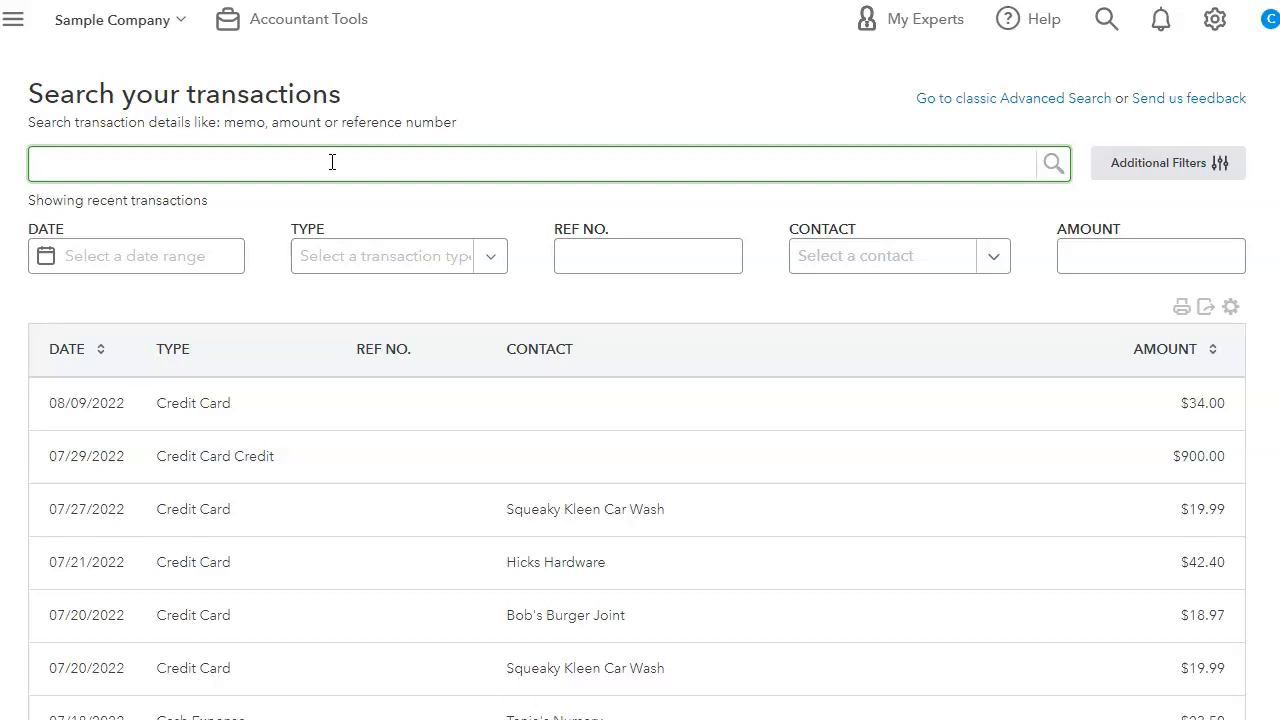
text(Coffee)
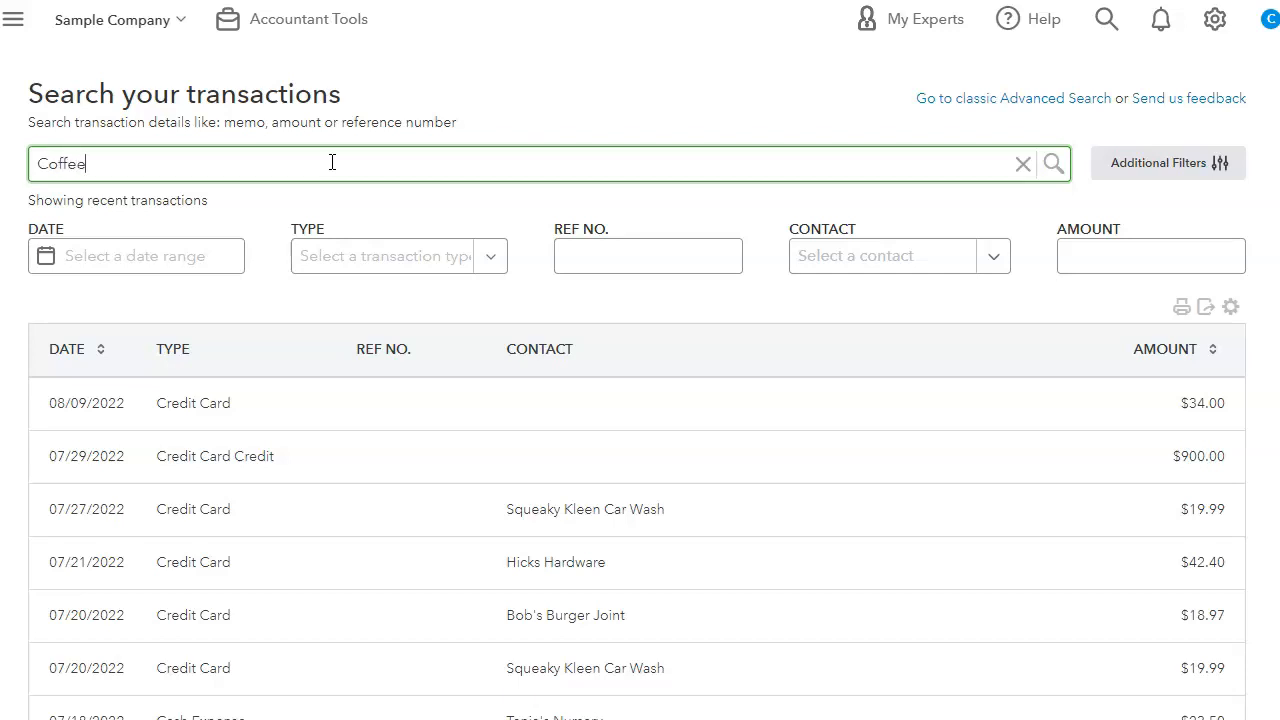
Open check #2 from Mahoney Mugs to view its Coffee Cups memo, then collapse the sidebar.
click(1058, 163)
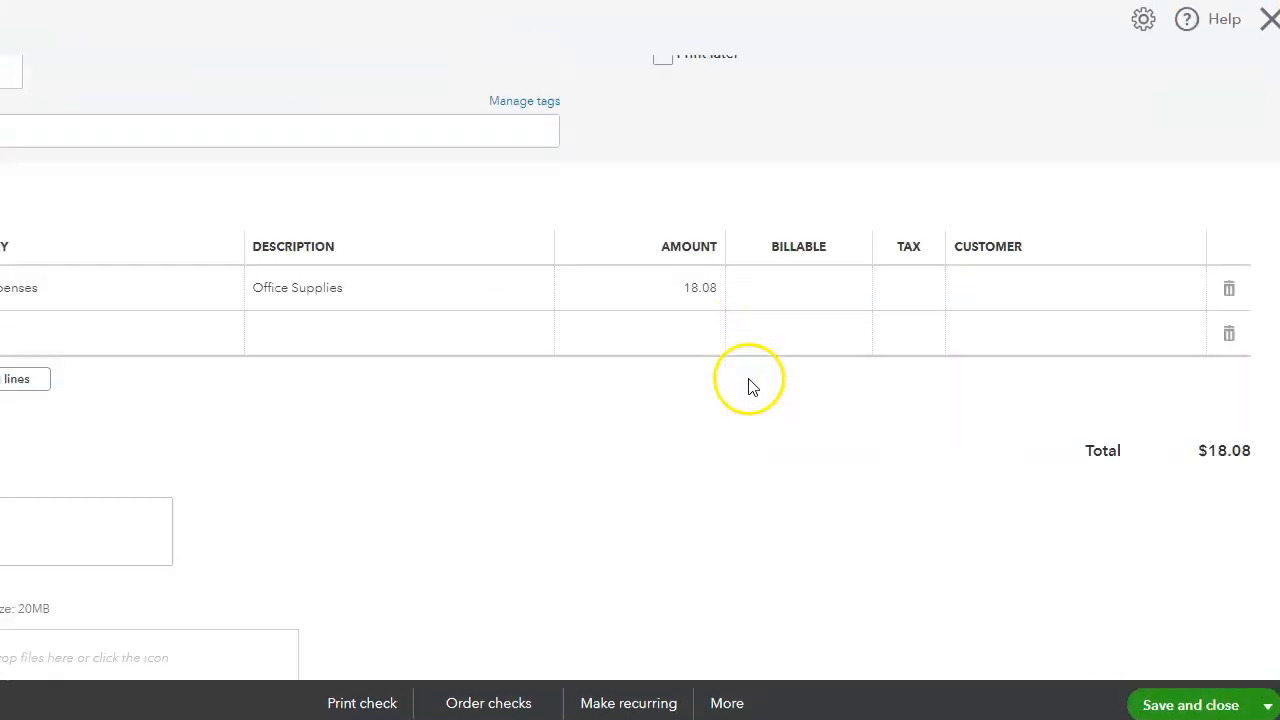
scroll(down, 3)
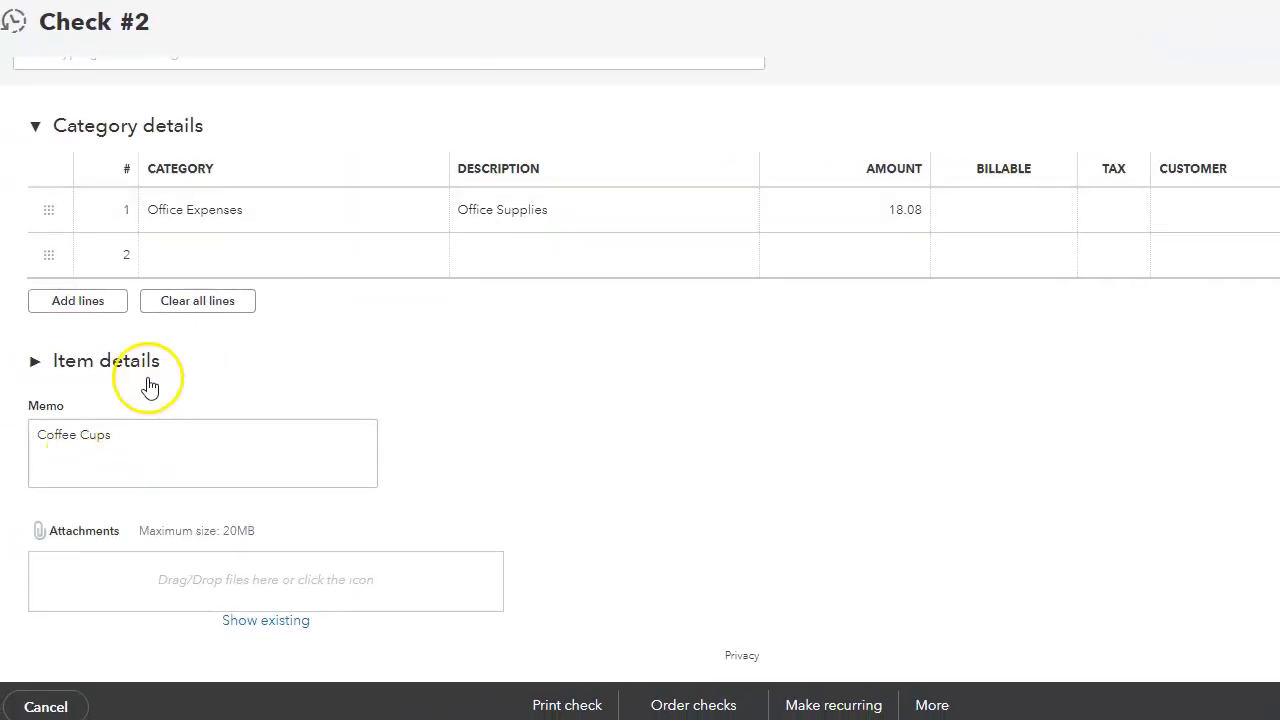
mouse_move(97, 455)
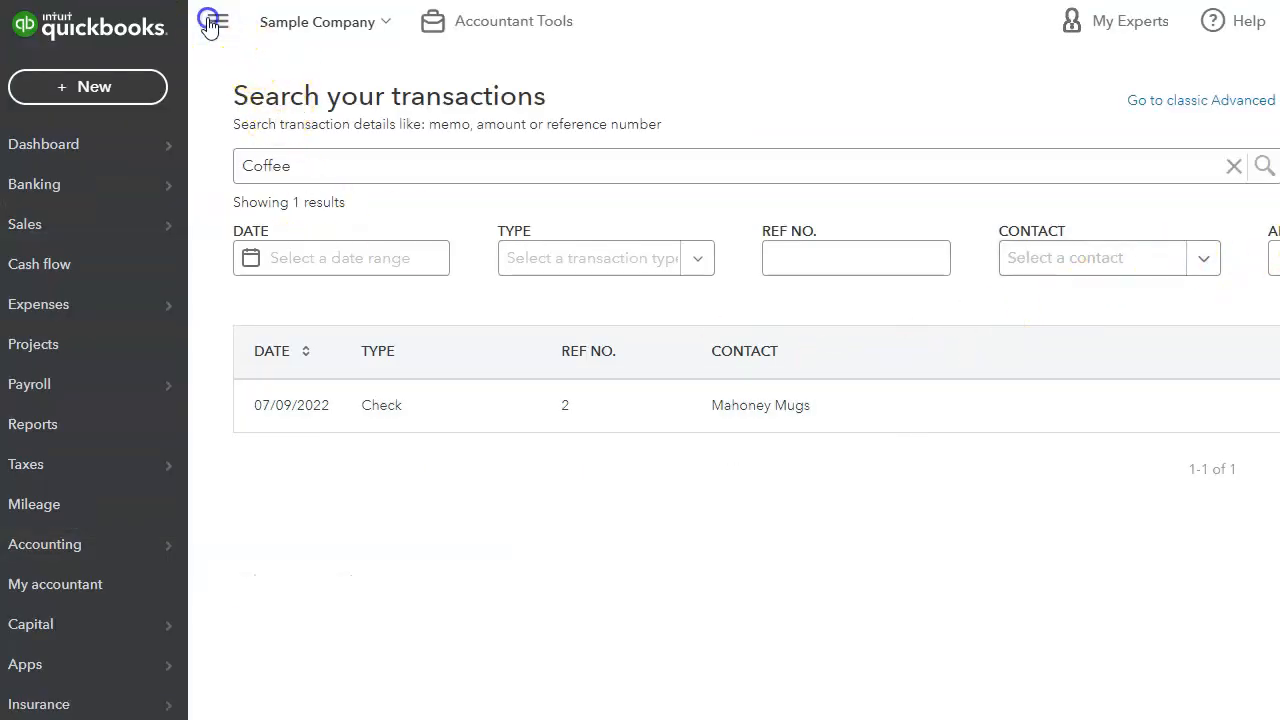
click(210, 21)
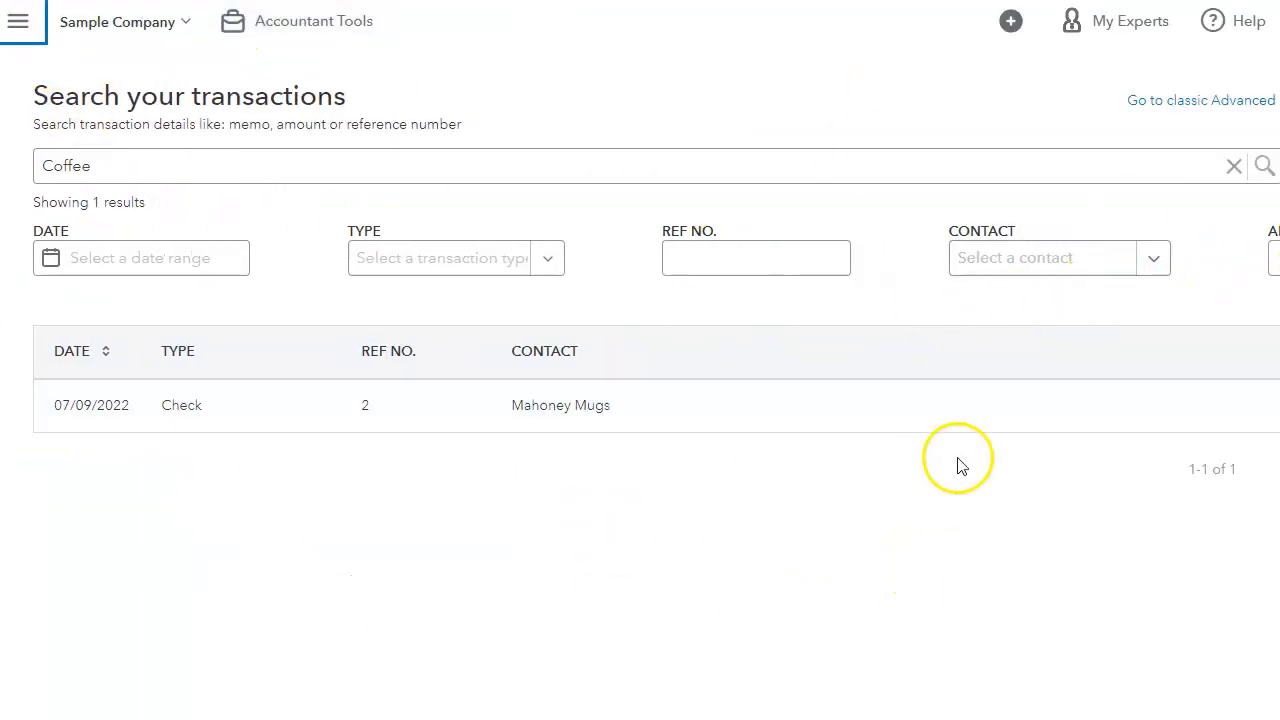